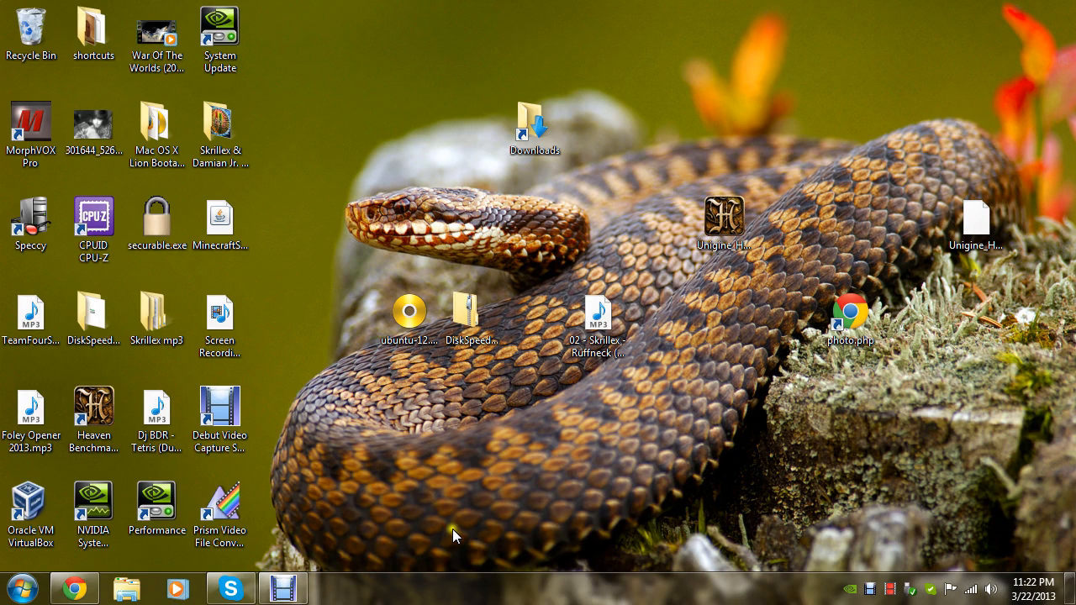
{"action": "mouse_move", "coordinate": [453, 533]}
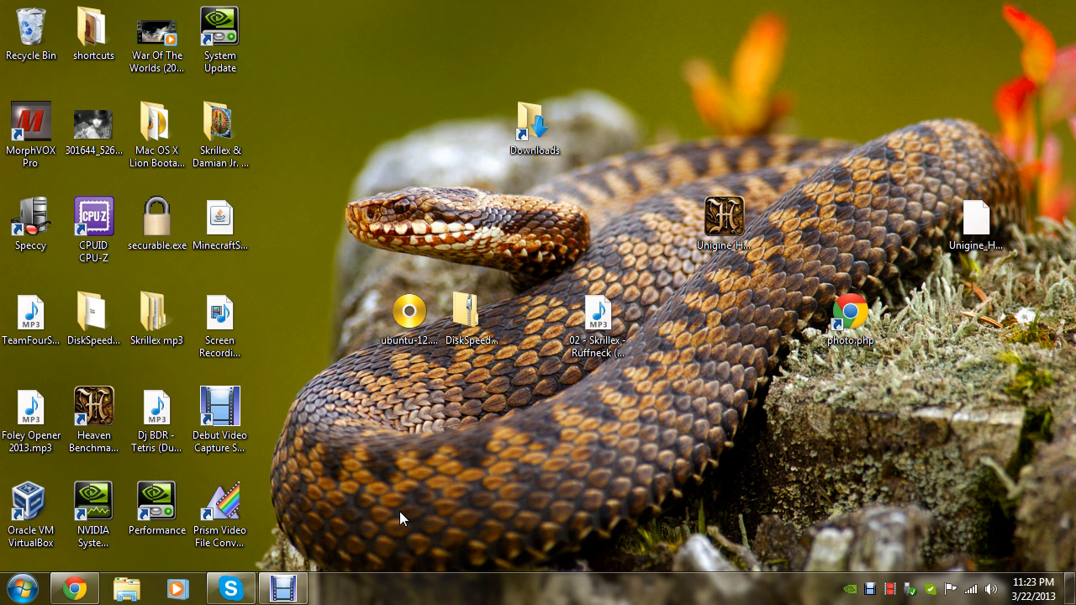
{"action": "mouse_move", "coordinate": [356, 359]}
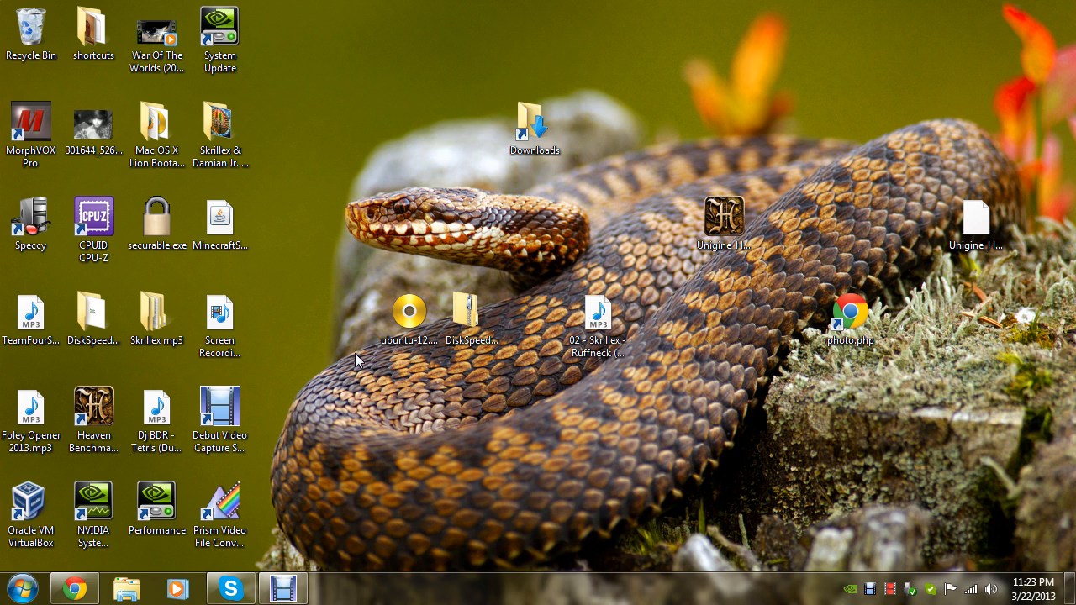
{"action": "mouse_move", "coordinate": [336, 430]}
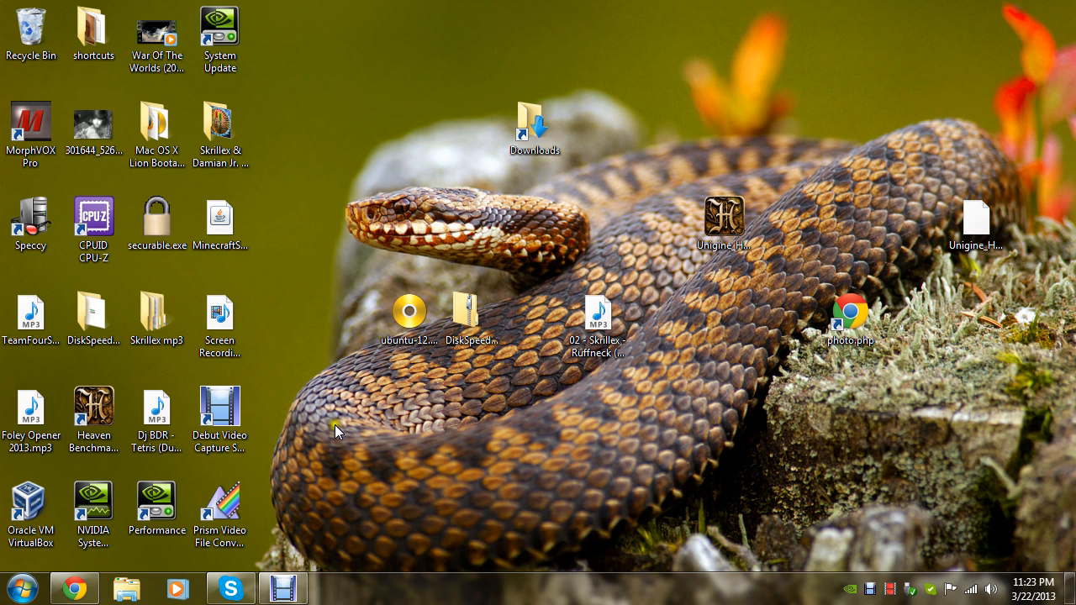
{"action": "mouse_move", "coordinate": [353, 457]}
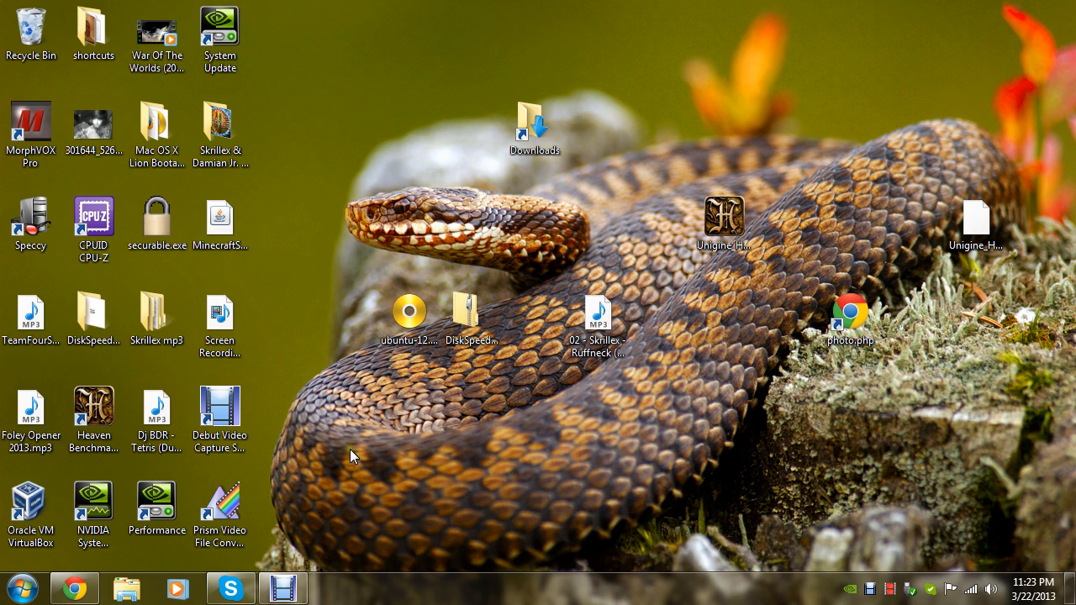
Launch the NVIDIA performance tool and view the CPU clock and cooling settings.
{"action": "left_click", "coordinate": [157, 504]}
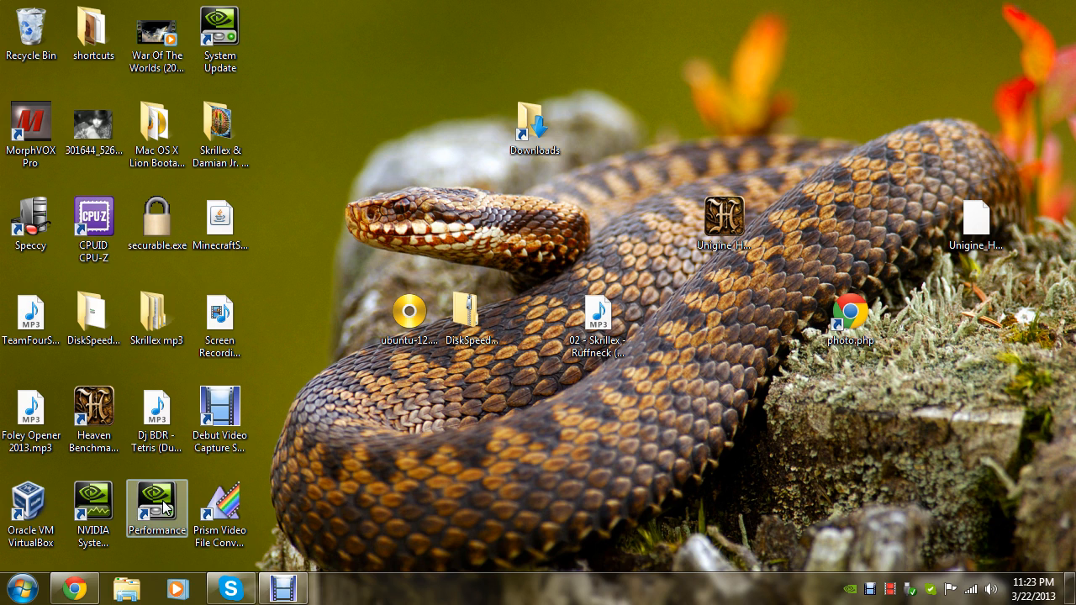
{"action": "double_click", "coordinate": [156, 504]}
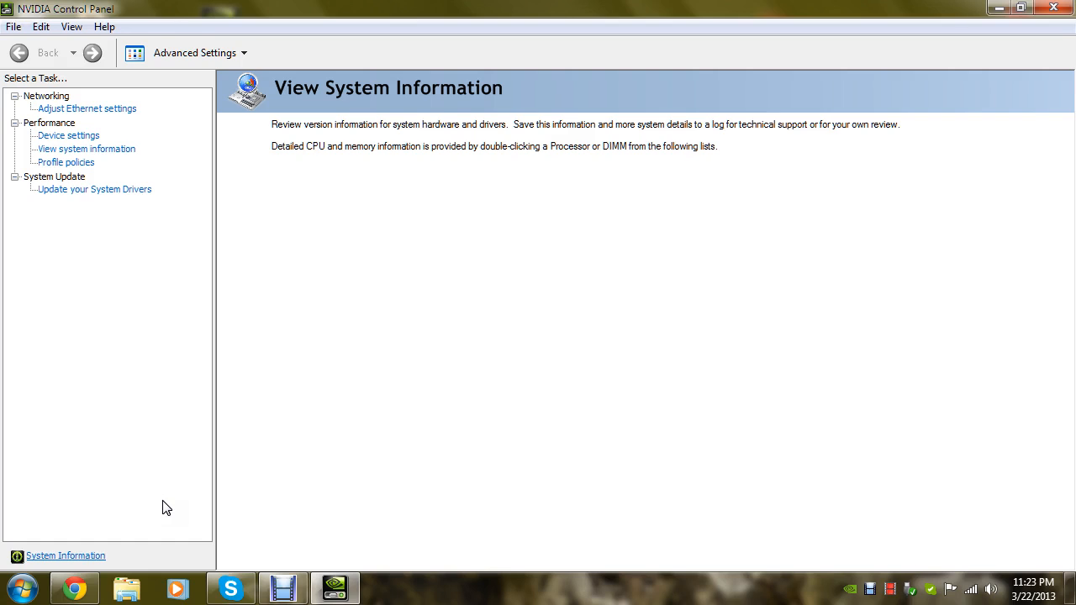
{"action": "left_click", "coordinate": [86, 148]}
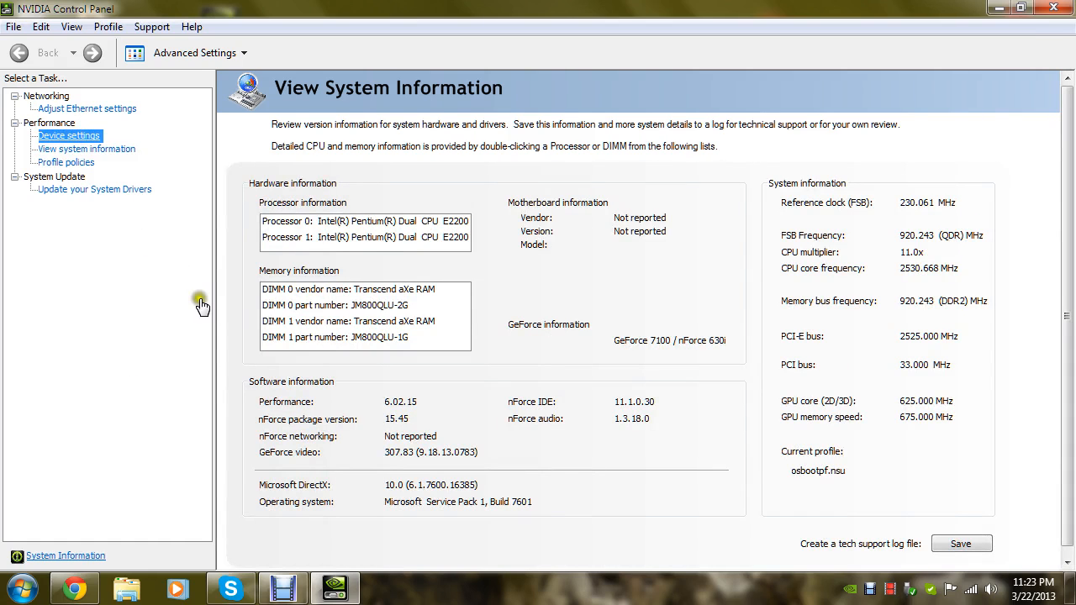
{"action": "left_click", "coordinate": [68, 134]}
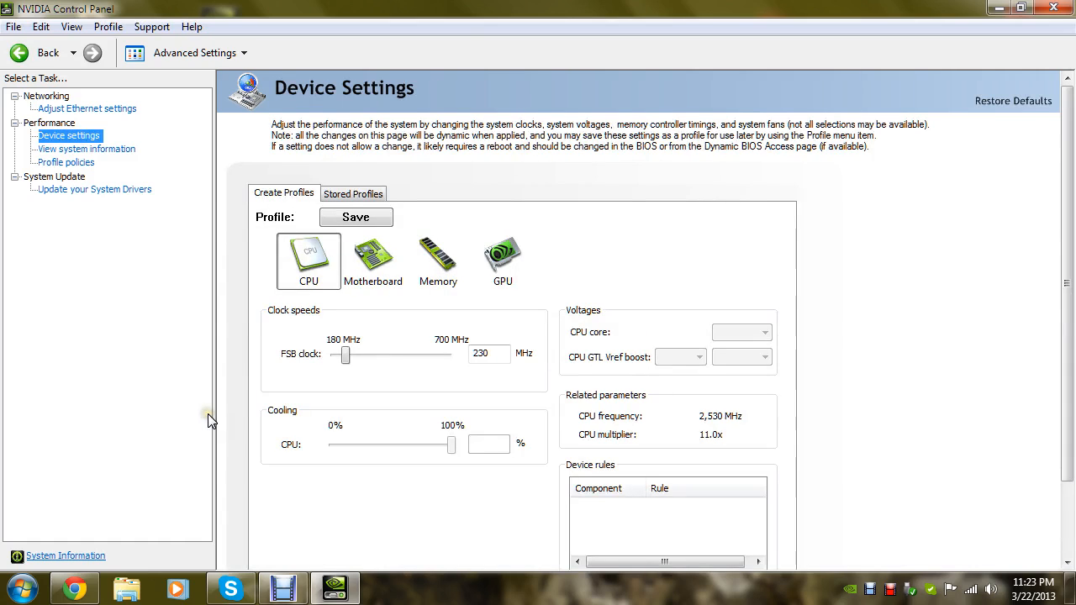
{"action": "mouse_move", "coordinate": [672, 319]}
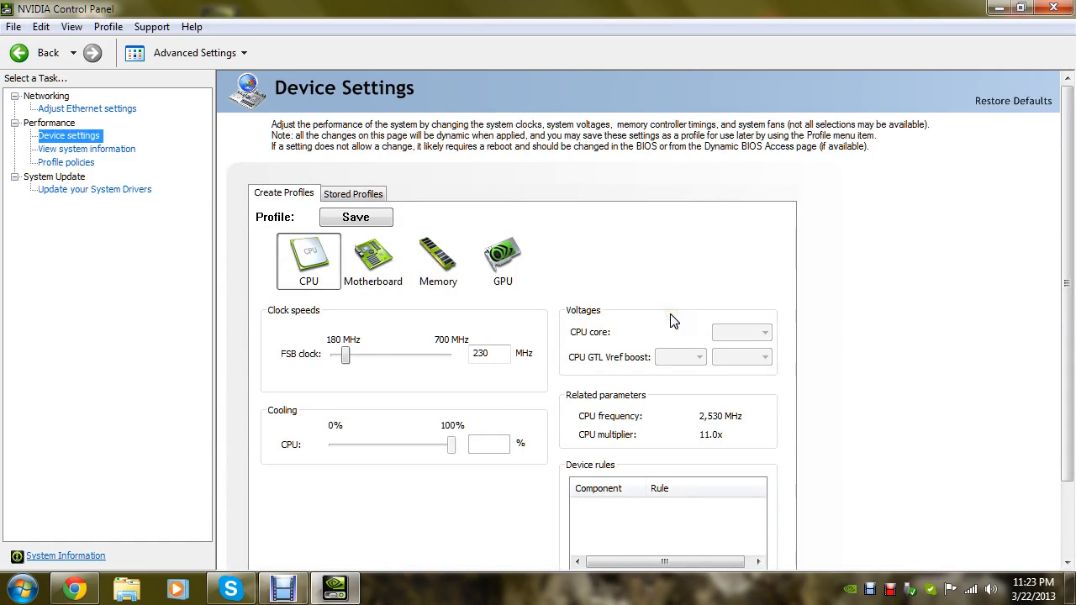
{"action": "mouse_move", "coordinate": [205, 272]}
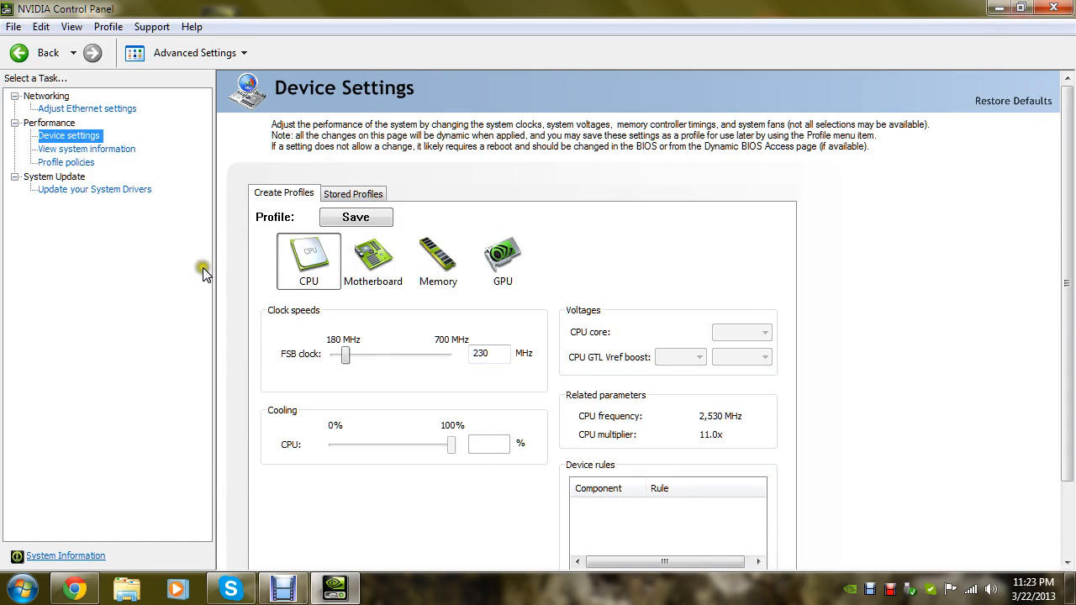
{"action": "scroll", "scroll_direction": "down", "scroll_amount": 3}
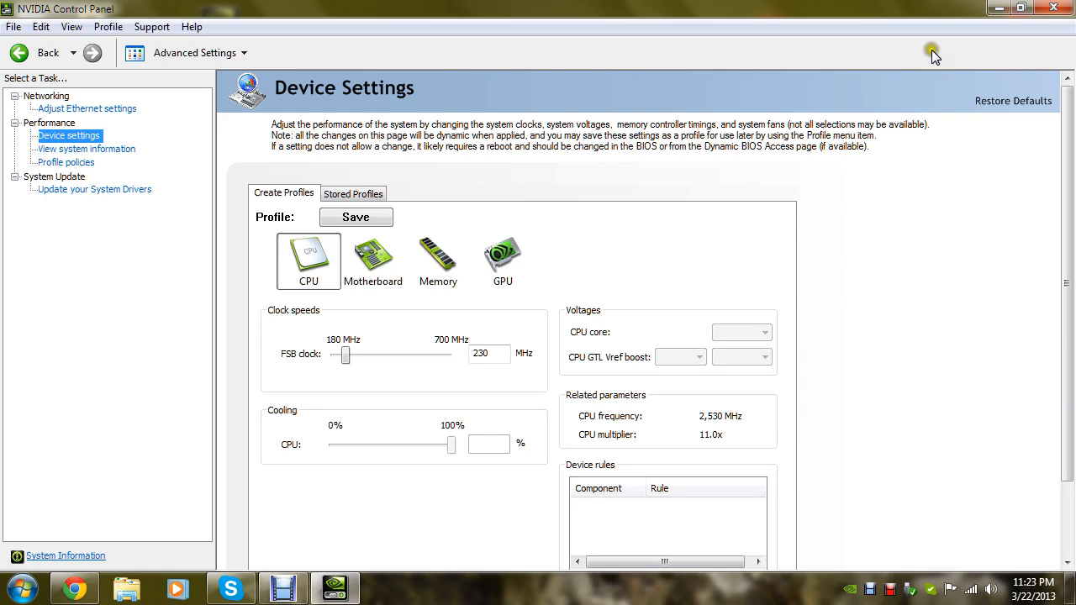
{"action": "mouse_move", "coordinate": [1056, 9]}
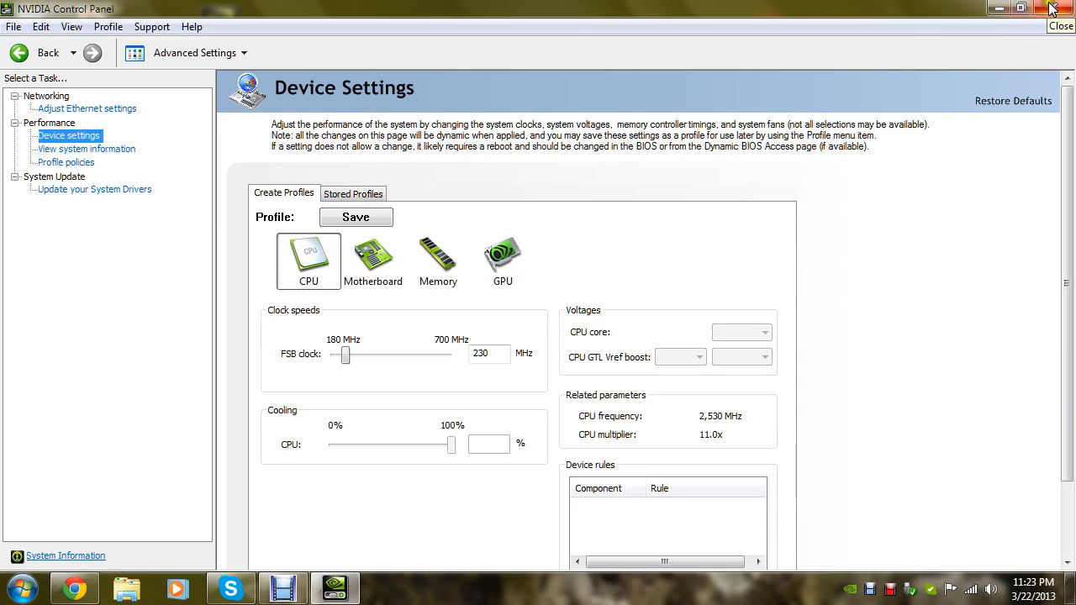
{"action": "mouse_move", "coordinate": [461, 265]}
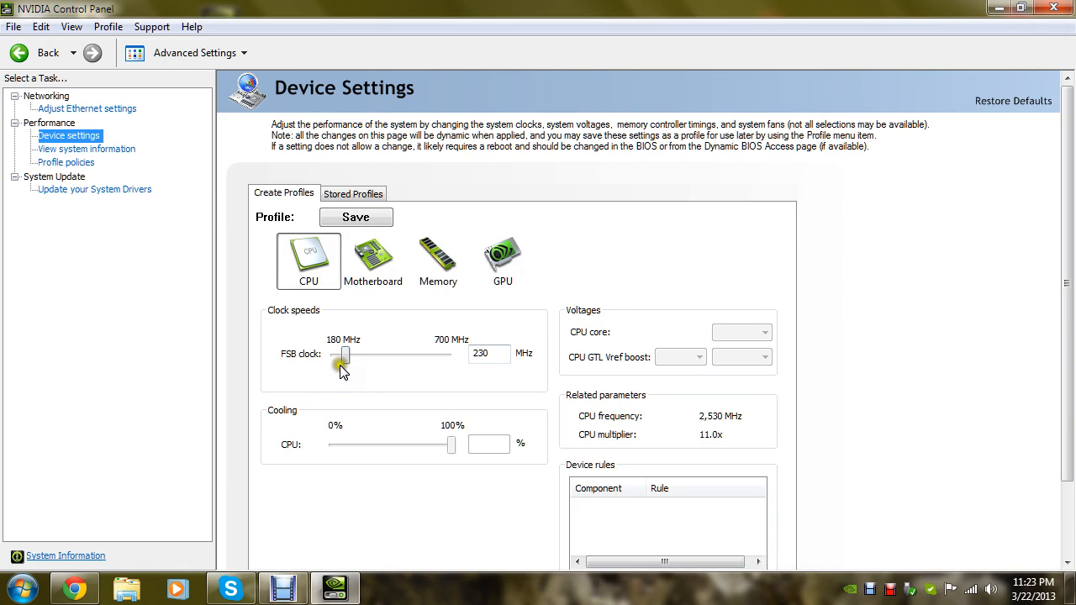
{"action": "left_click_drag", "start_coordinate": [340, 354], "coordinate": [402, 355]}
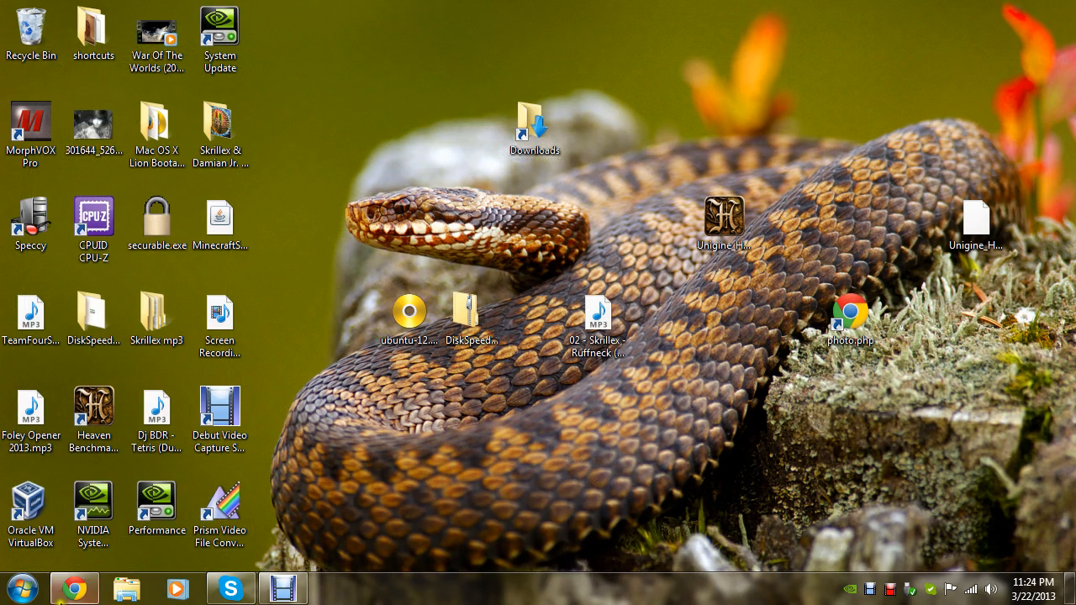
Bring up the Start menu, dismiss it without launching anything, and bring it up again.
{"action": "left_click", "coordinate": [24, 589]}
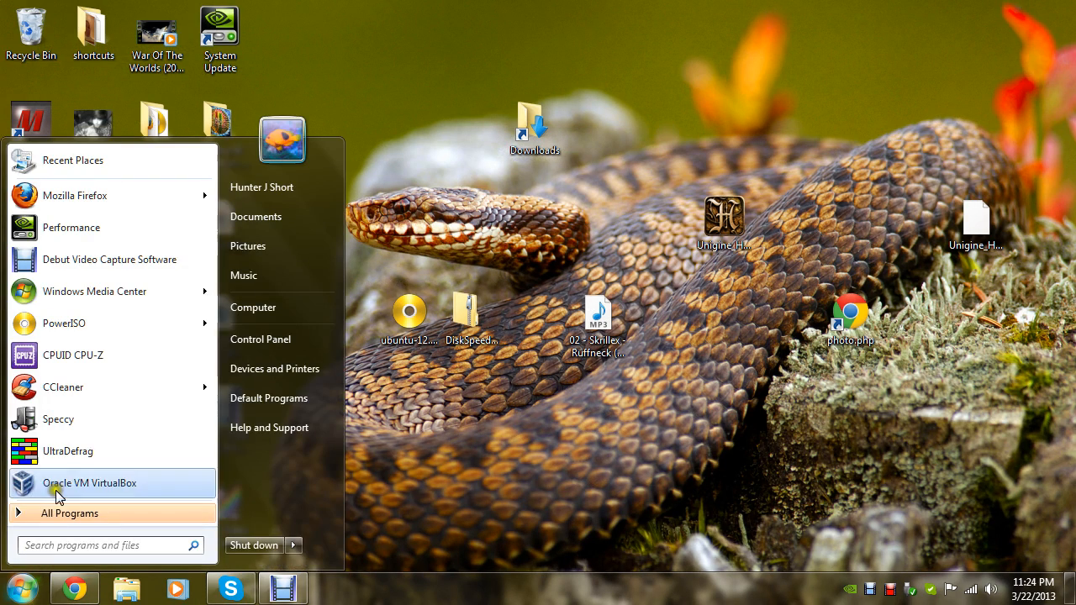
{"action": "mouse_move", "coordinate": [277, 306]}
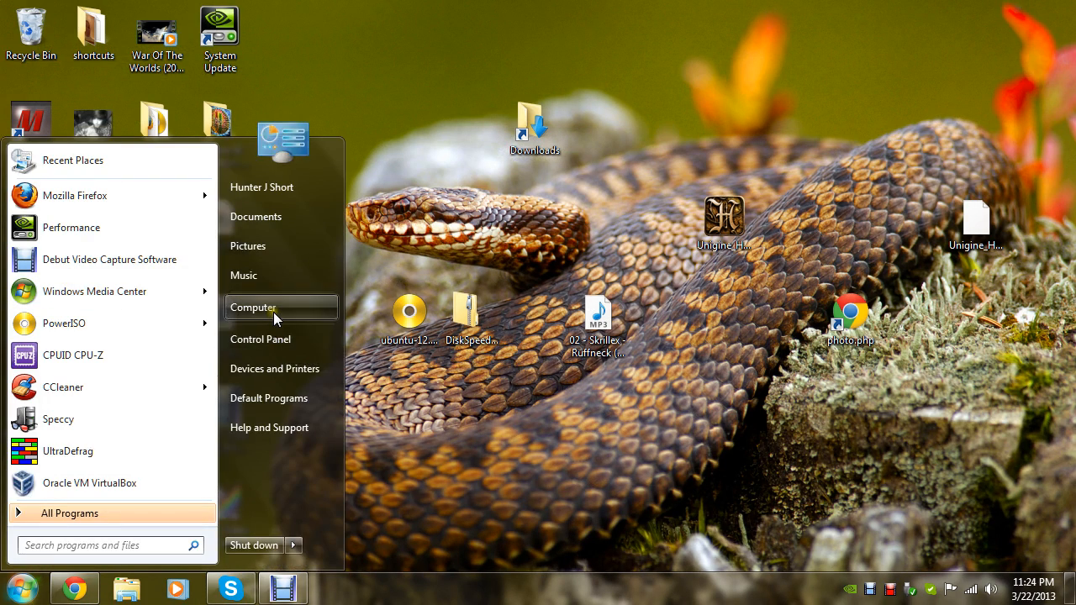
{"action": "mouse_move", "coordinate": [252, 306]}
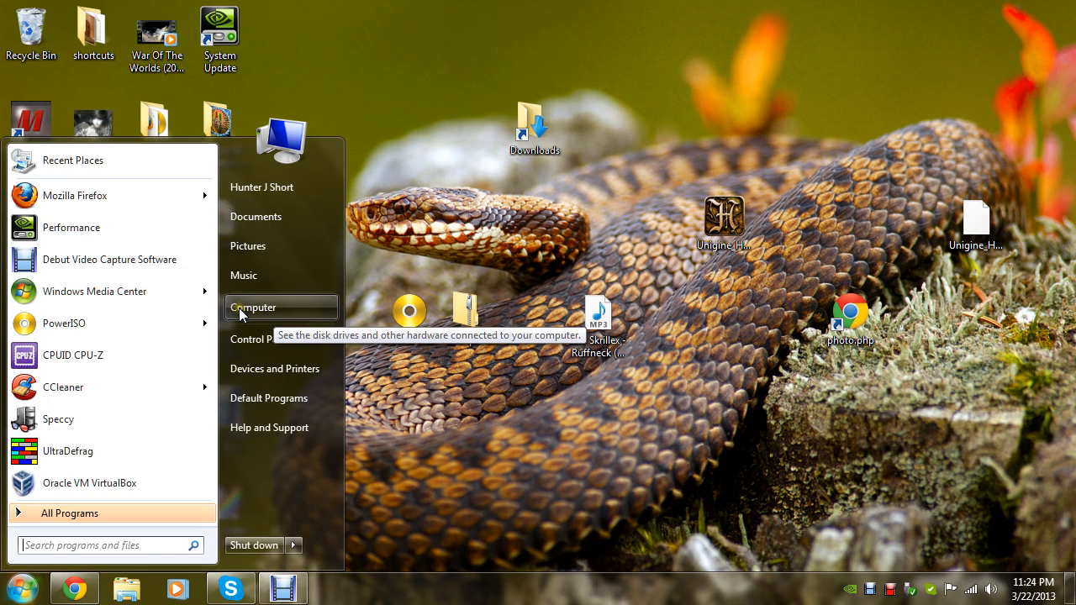
{"action": "left_click", "coordinate": [252, 306]}
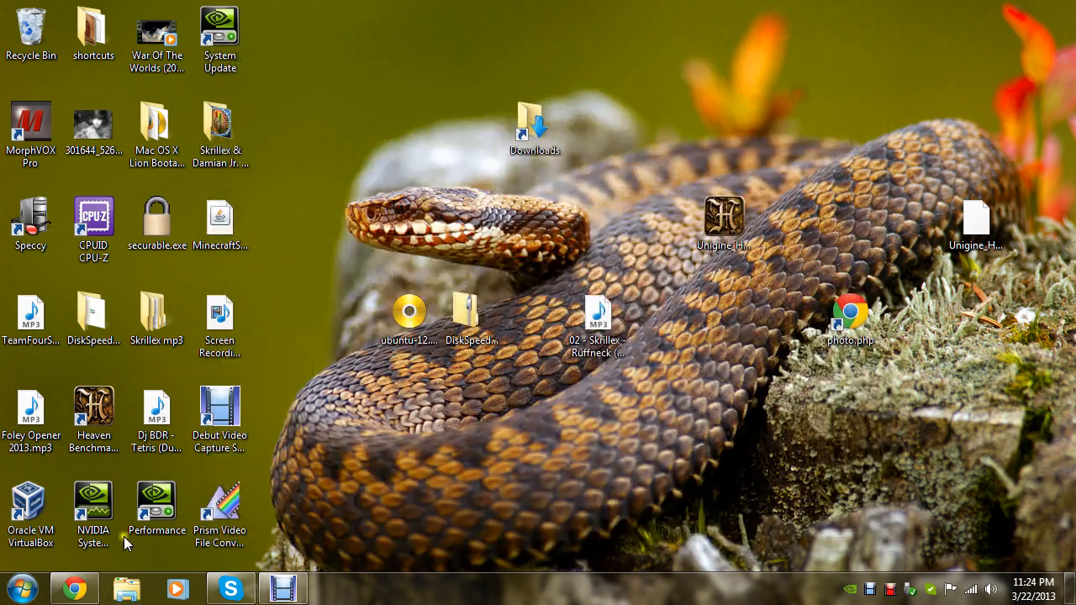
{"action": "left_click", "coordinate": [15, 588]}
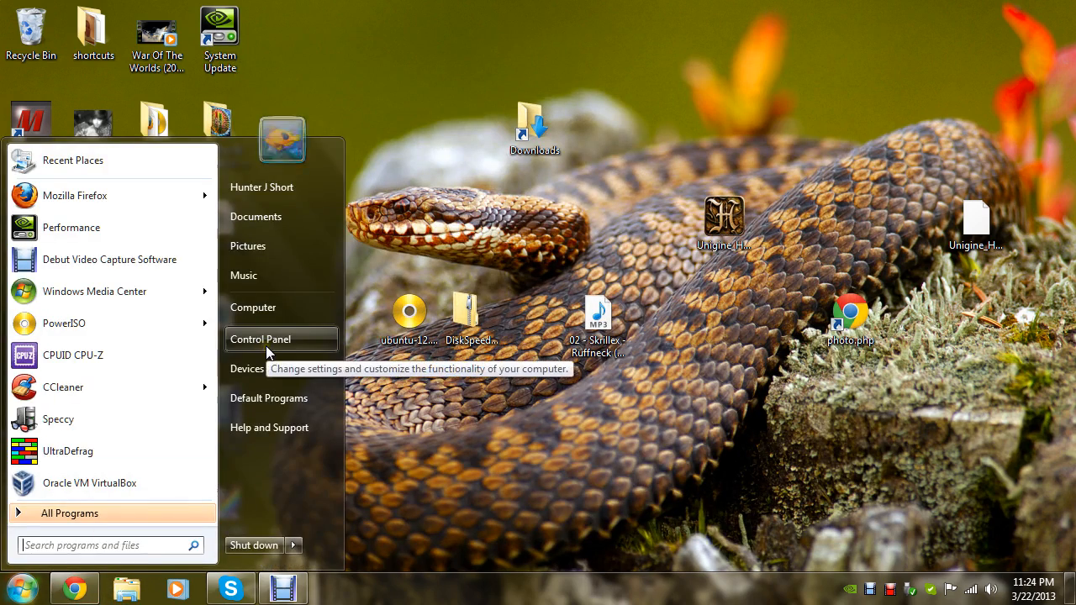
View the System page via Control Panel > System and Security > RAM and processor speed.
{"action": "left_click", "coordinate": [259, 340]}
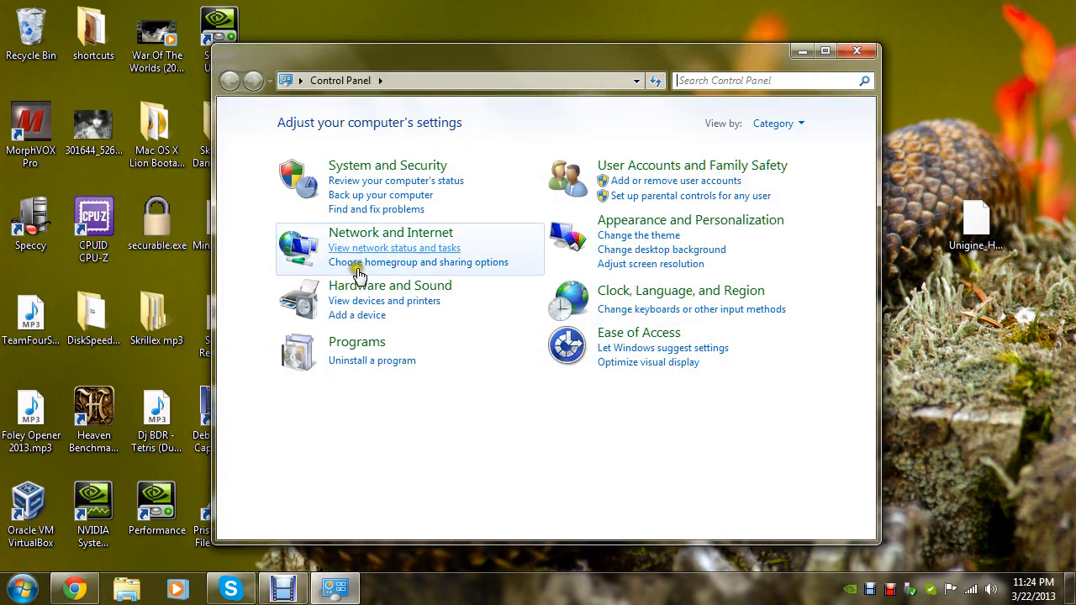
{"action": "left_click", "coordinate": [386, 165]}
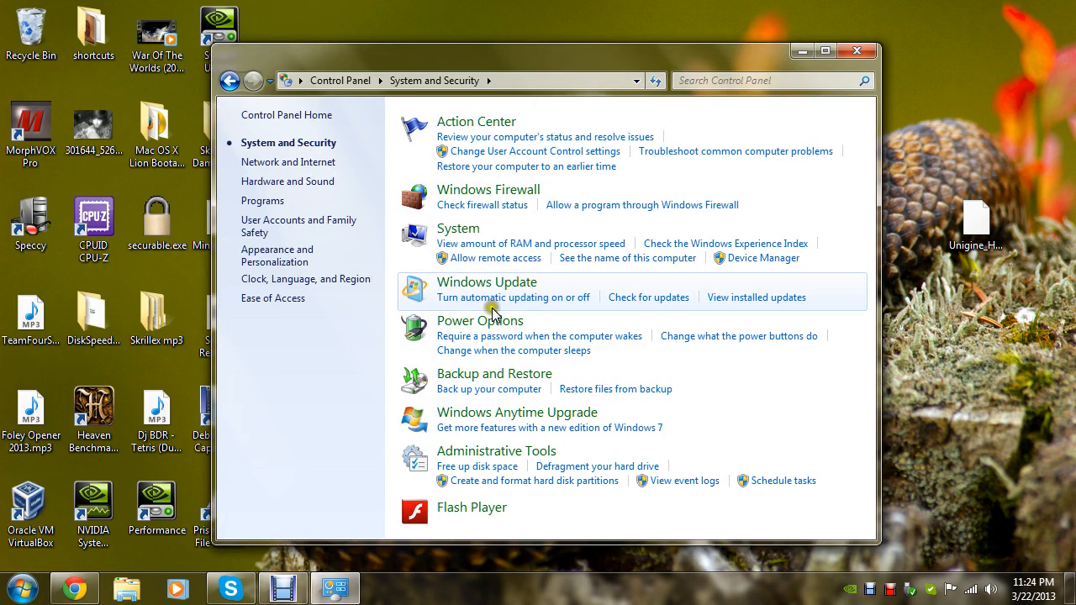
{"action": "mouse_move", "coordinate": [491, 255]}
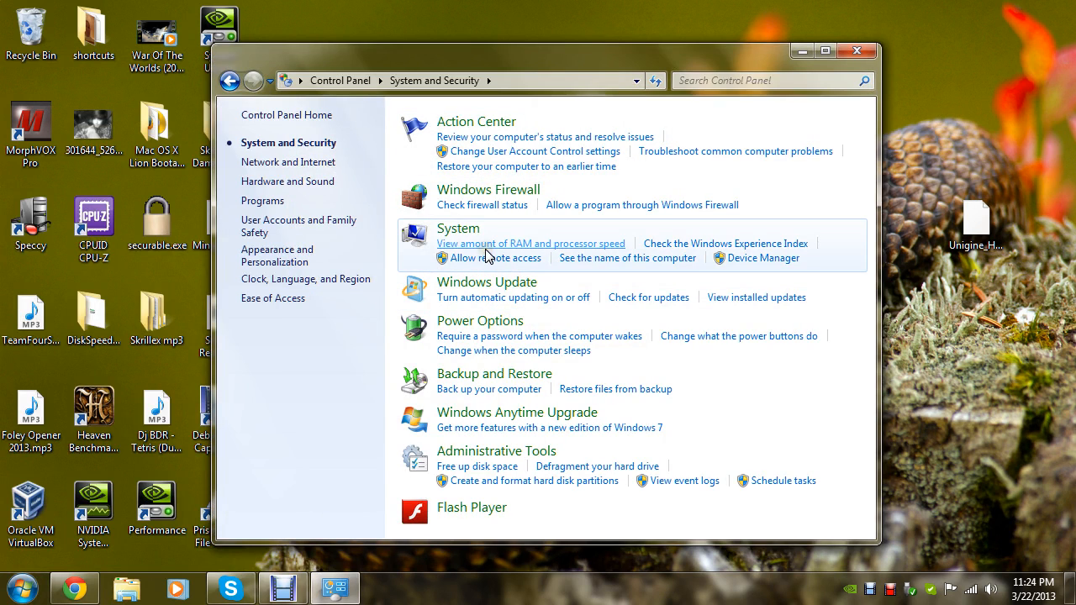
{"action": "left_click", "coordinate": [531, 242]}
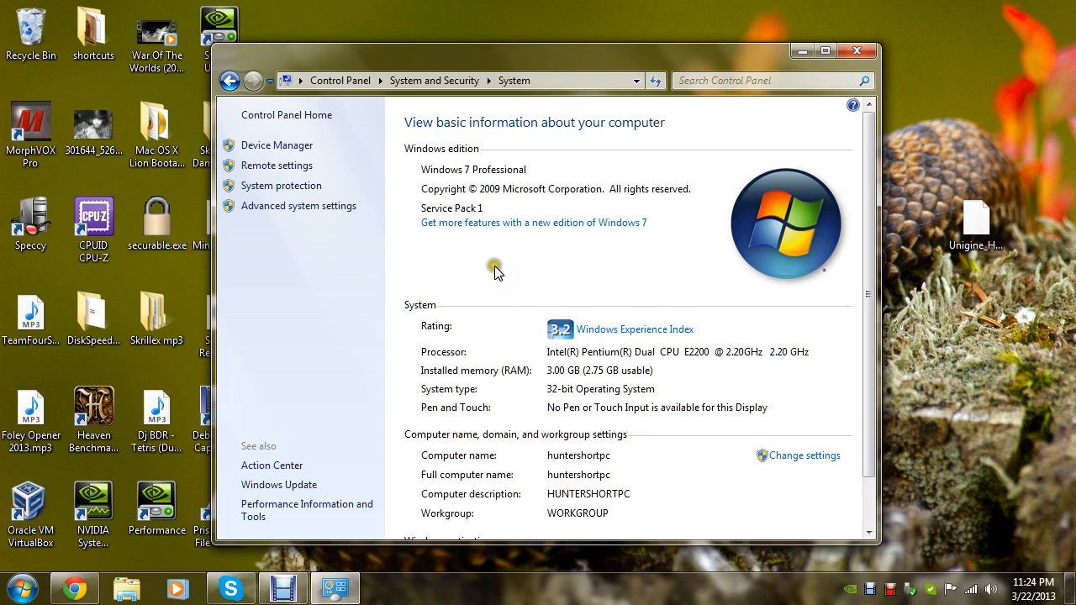
{"action": "mouse_move", "coordinate": [618, 366]}
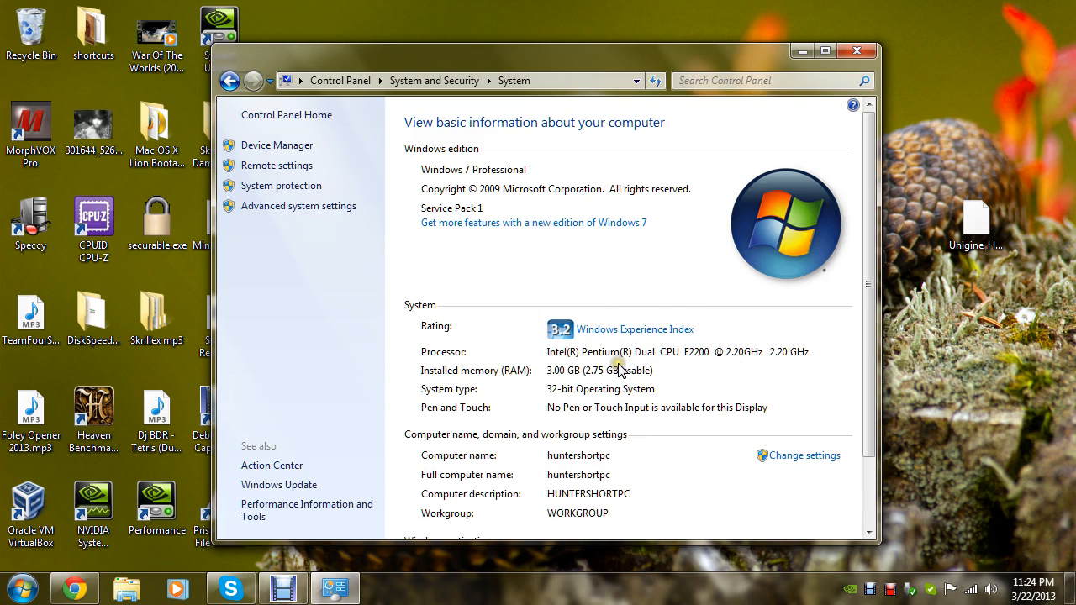
{"action": "mouse_move", "coordinate": [639, 379]}
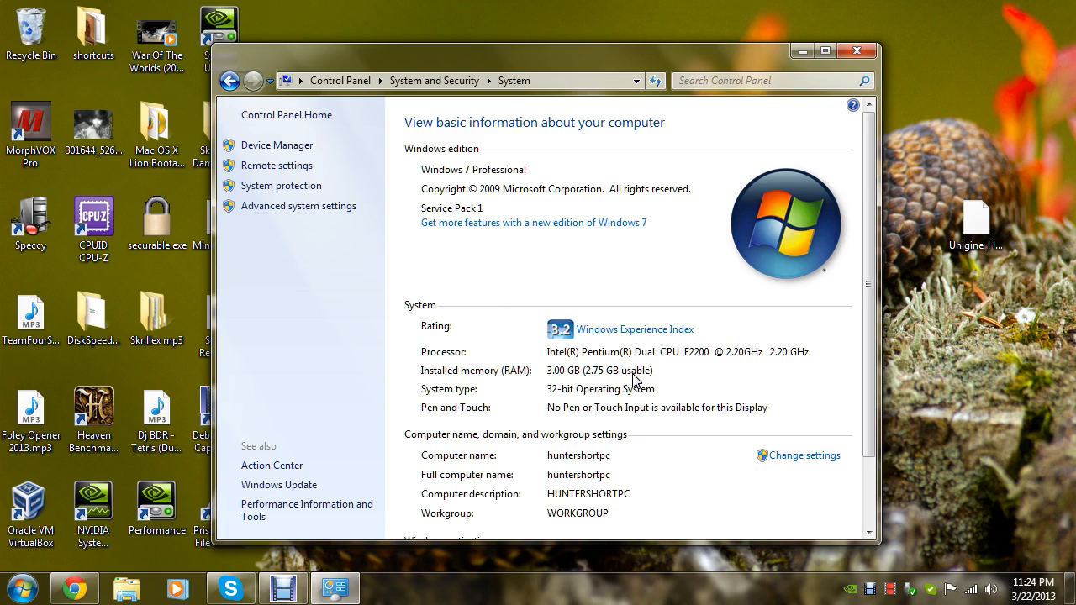
{"action": "mouse_move", "coordinate": [636, 389]}
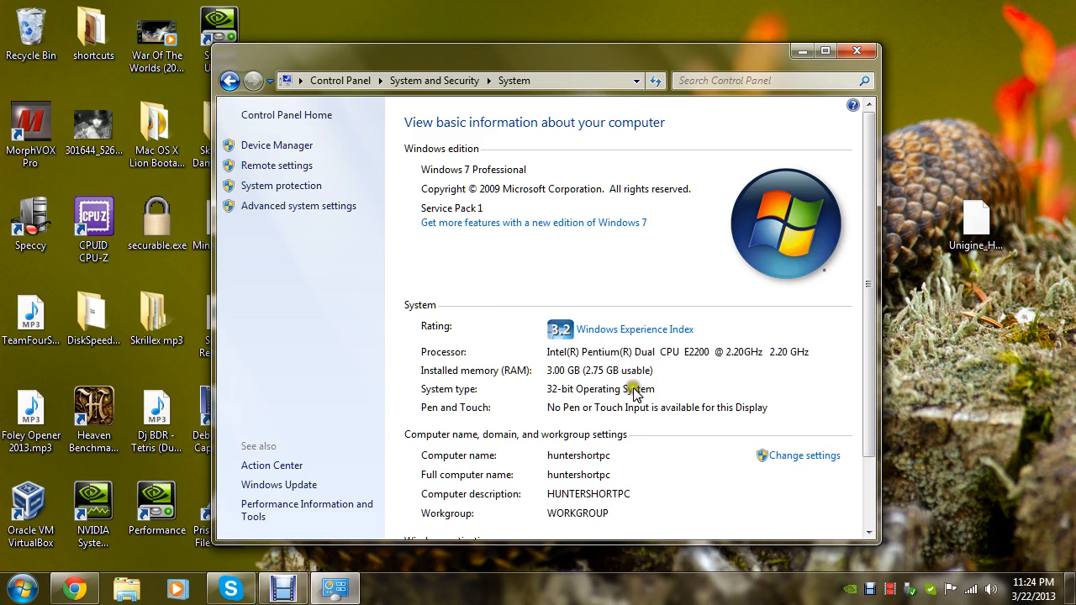
{"action": "mouse_move", "coordinate": [821, 356]}
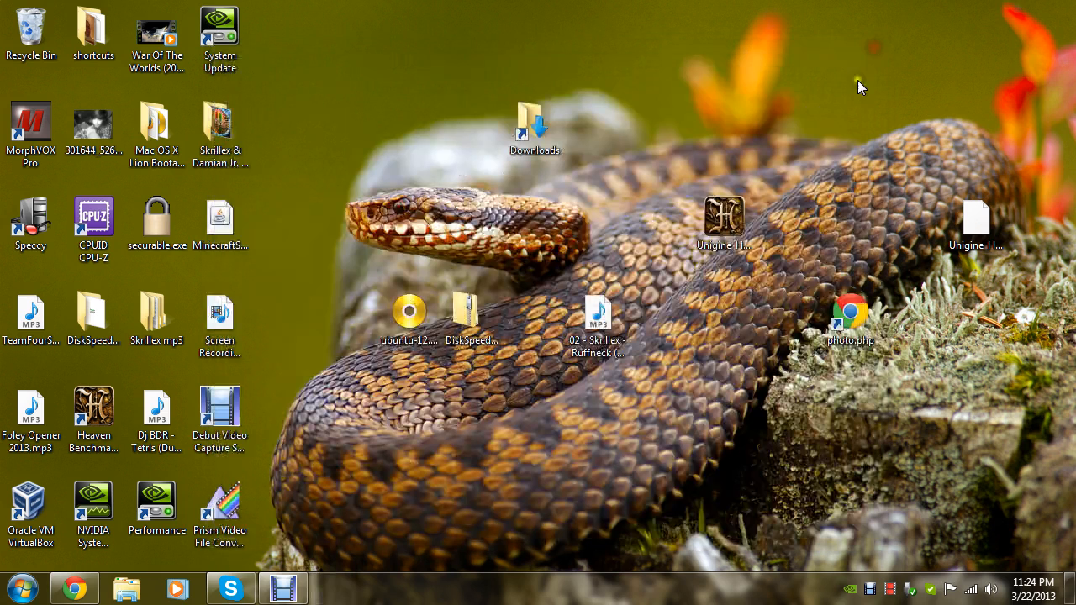
Launch NVIDIA System Monitor from the desktop to load its hardware overview.
{"action": "left_click", "coordinate": [95, 504]}
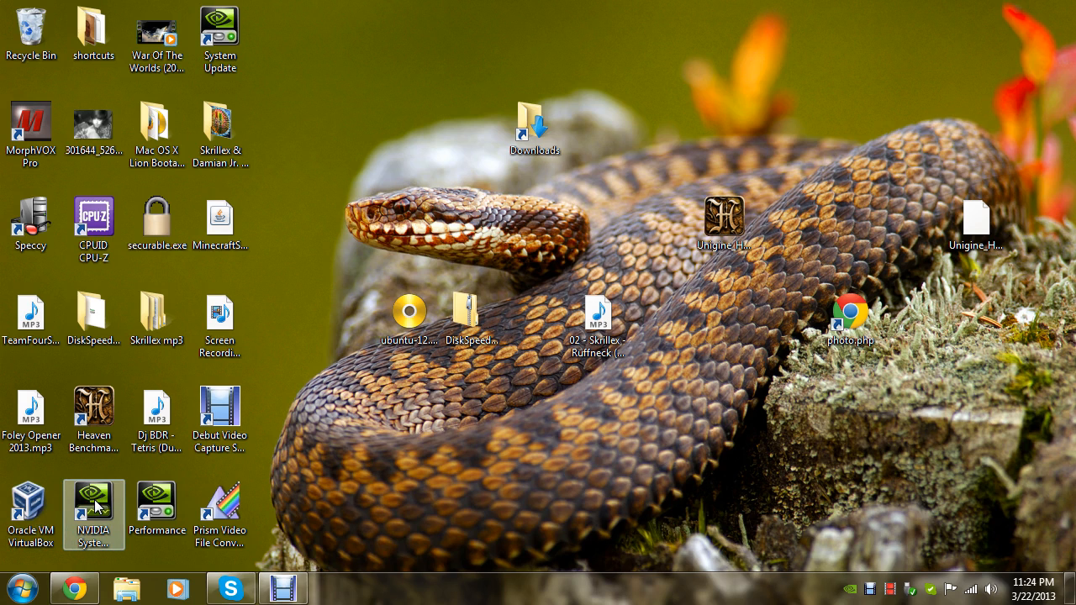
{"action": "left_click", "coordinate": [94, 514]}
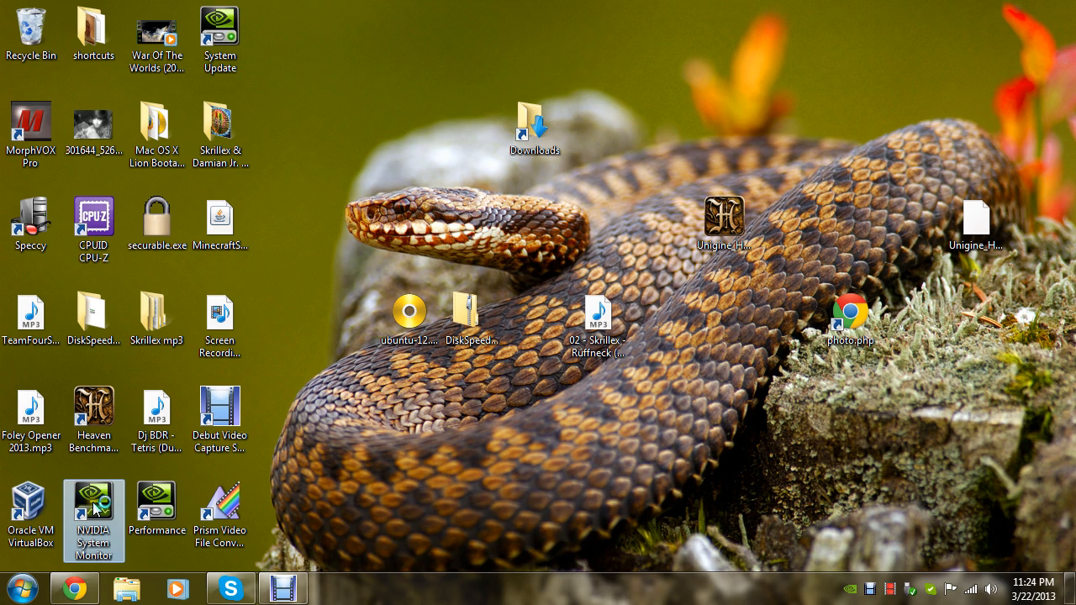
{"action": "double_click", "coordinate": [94, 507]}
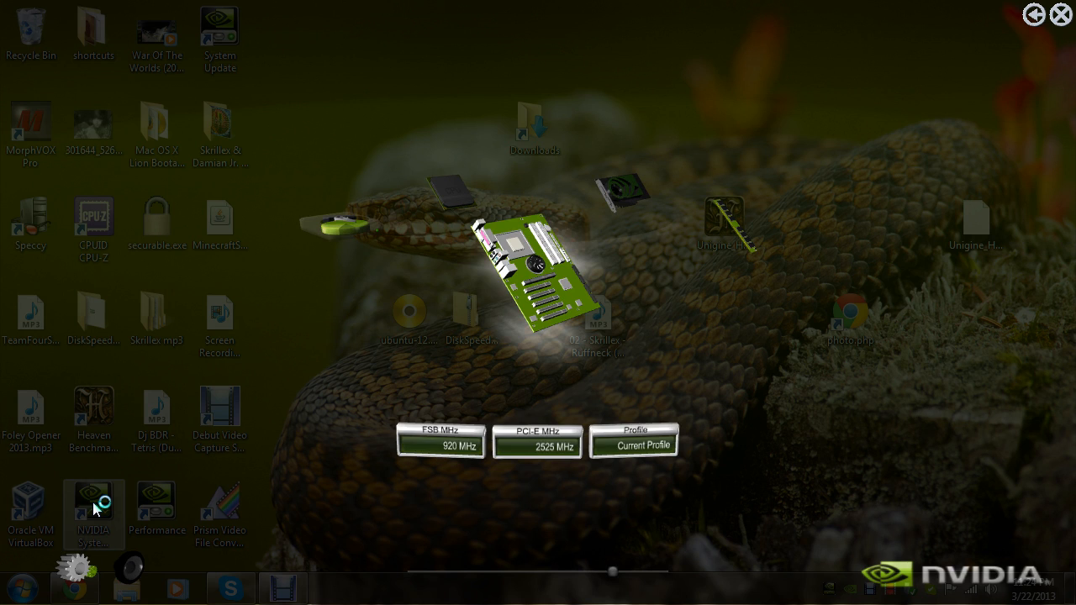
{"action": "mouse_move", "coordinate": [326, 311]}
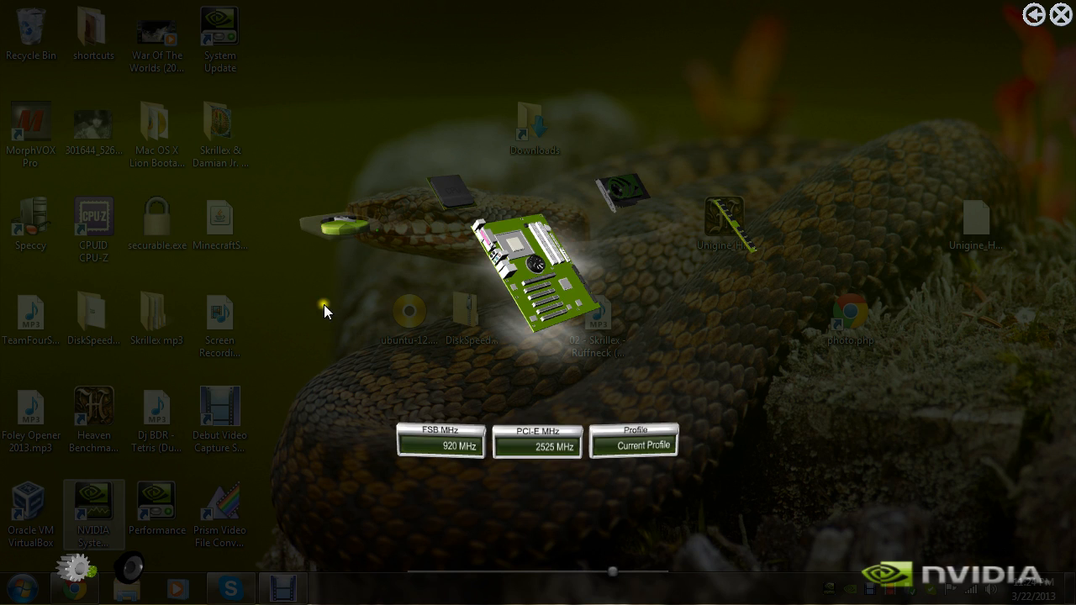
{"action": "mouse_move", "coordinate": [344, 236]}
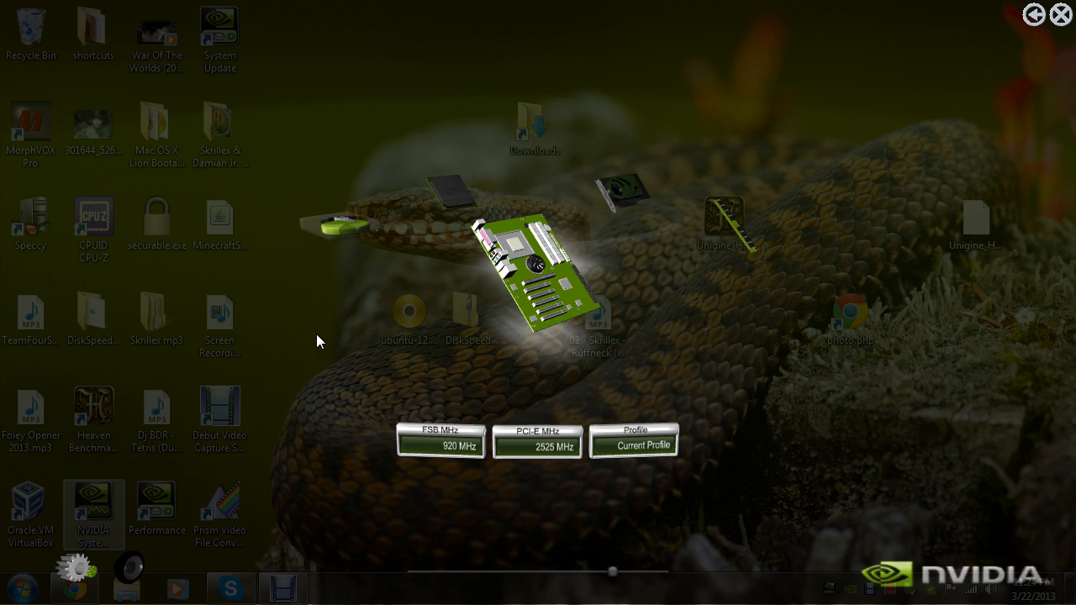
{"action": "mouse_move", "coordinate": [332, 238]}
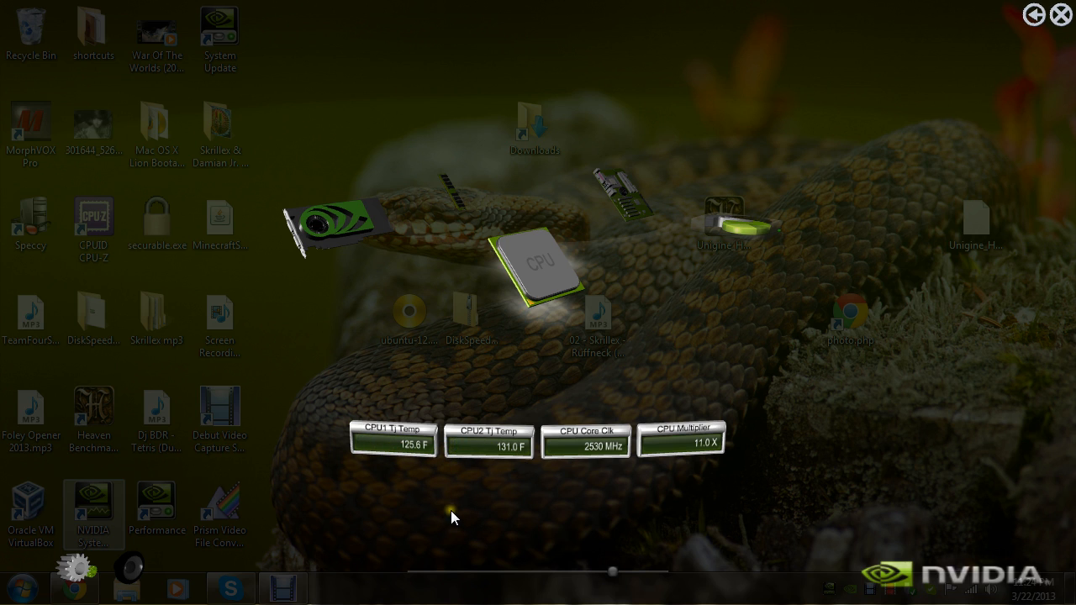
{"action": "mouse_move", "coordinate": [423, 471]}
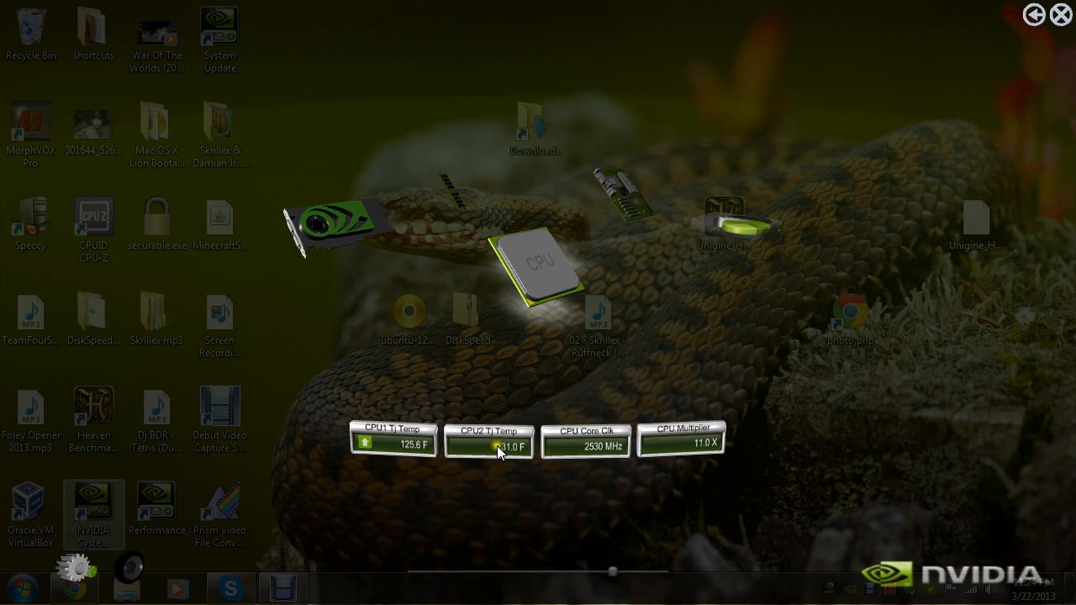
{"action": "mouse_move", "coordinate": [470, 452]}
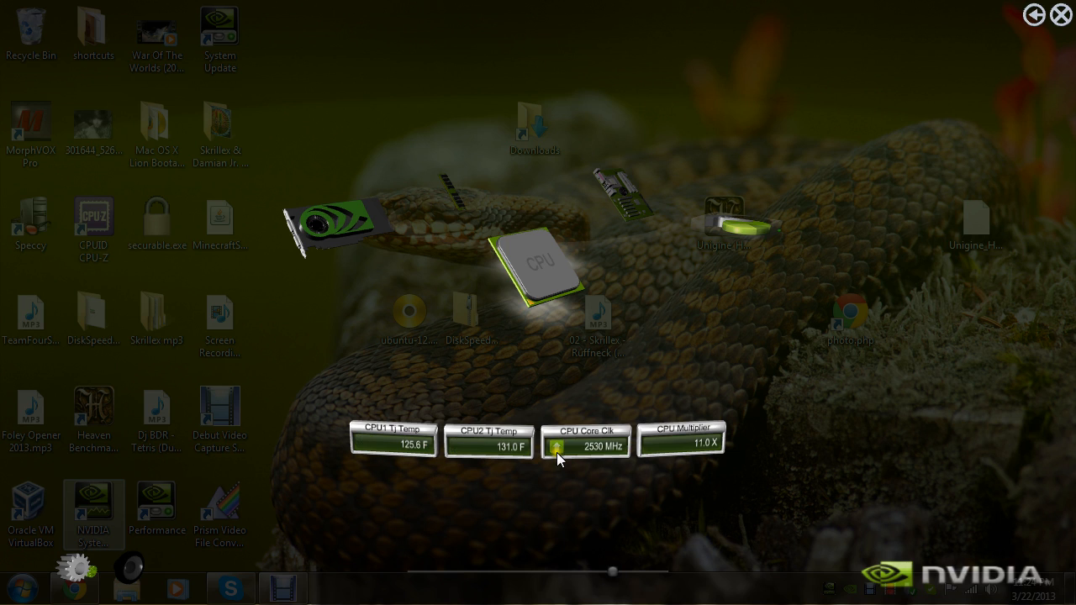
{"action": "mouse_move", "coordinate": [603, 457]}
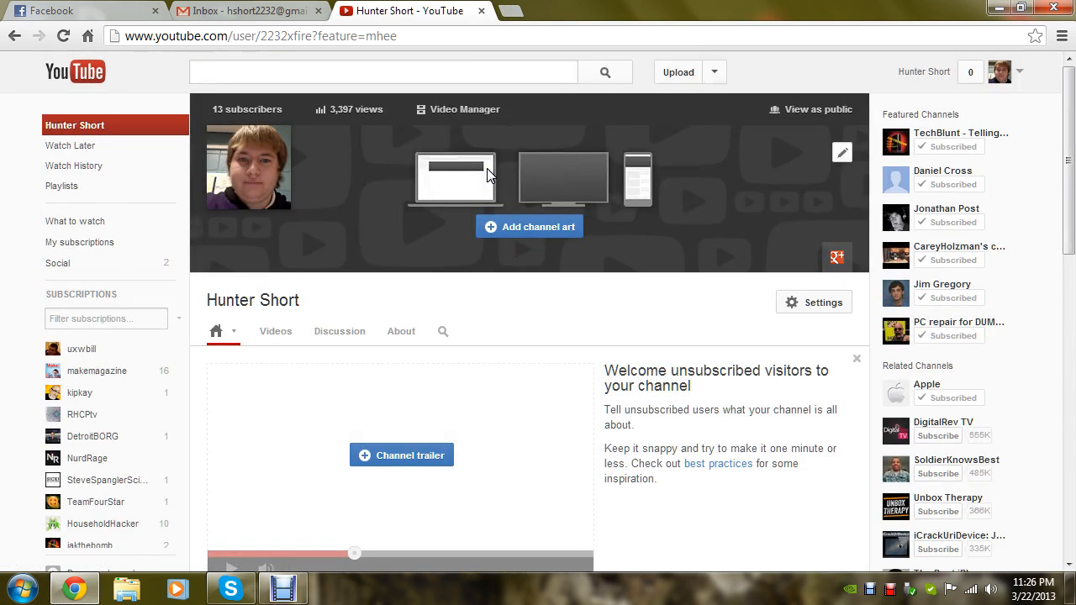
Search Google in a new tab for 'how many ghz is 2530 mhz'.
{"action": "left_click", "coordinate": [508, 10]}
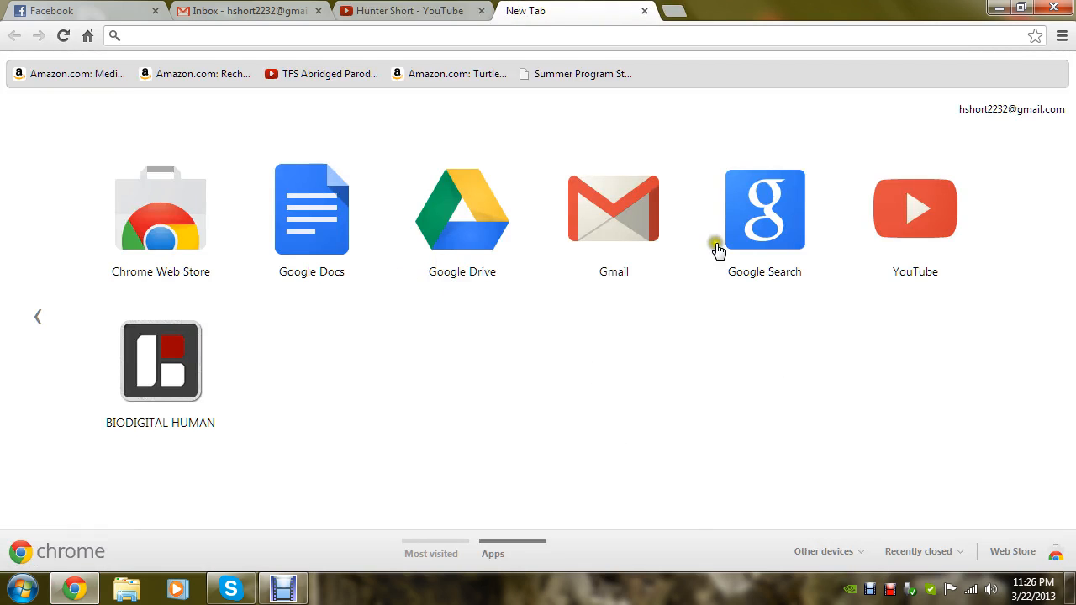
{"action": "left_click", "coordinate": [763, 208]}
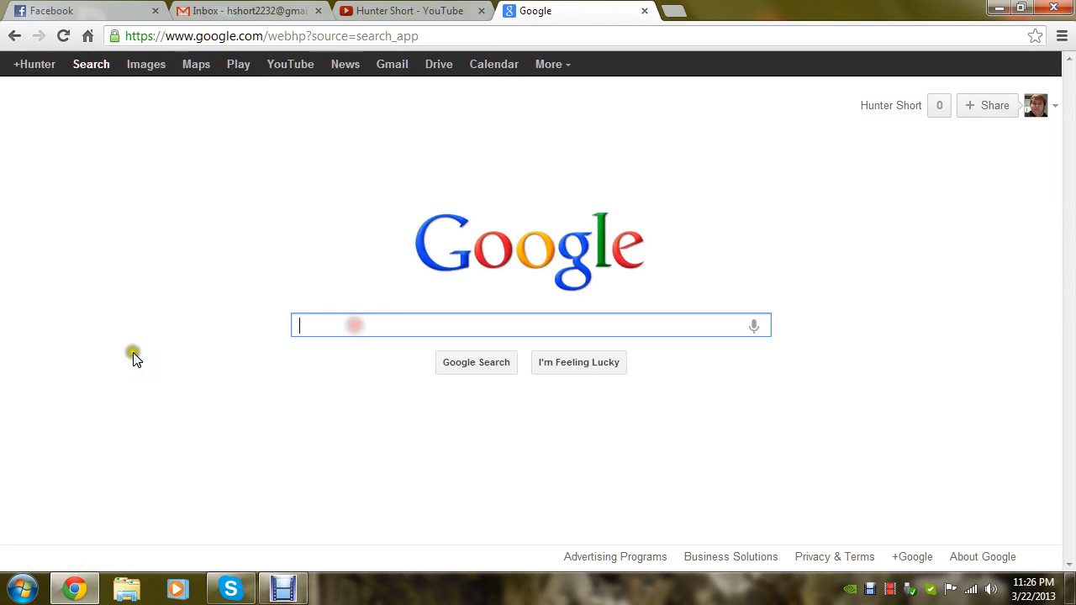
{"action": "mouse_move", "coordinate": [128, 360]}
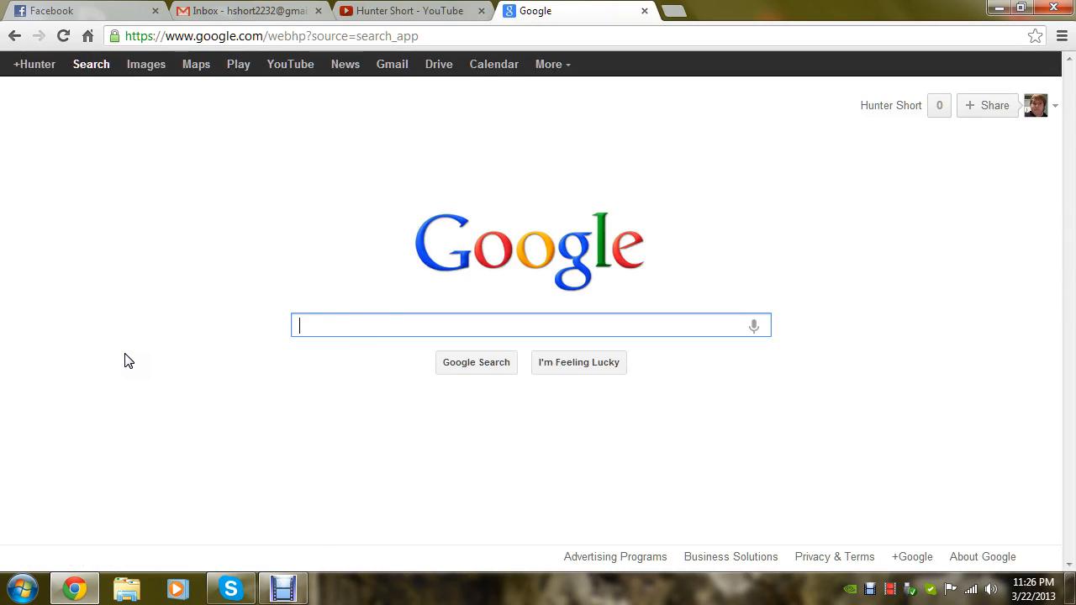
{"action": "type", "text": "how many ghz is"}
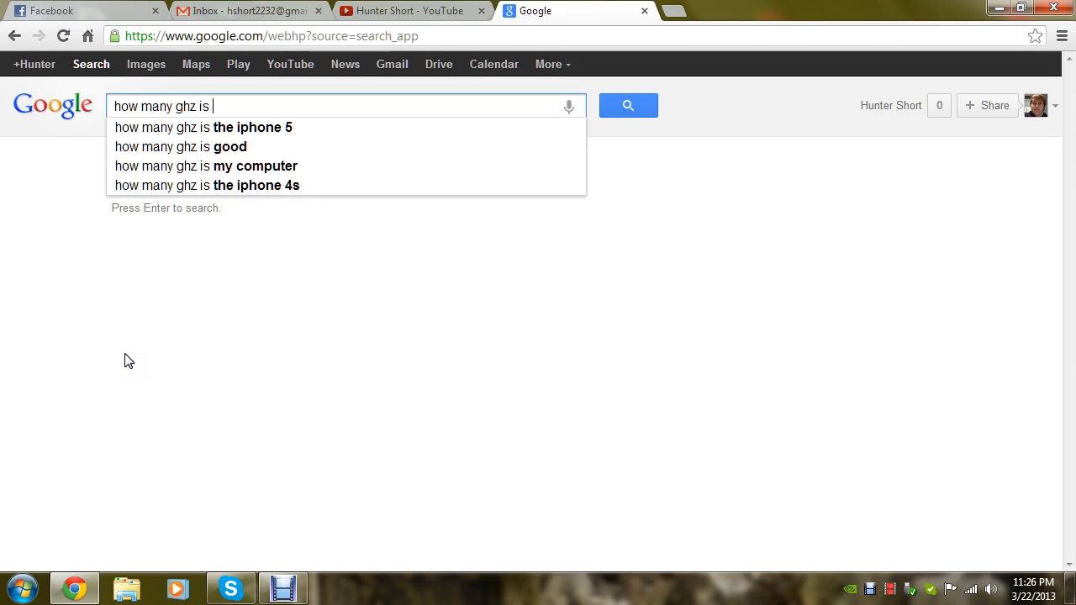
{"action": "type", "text": "253"}
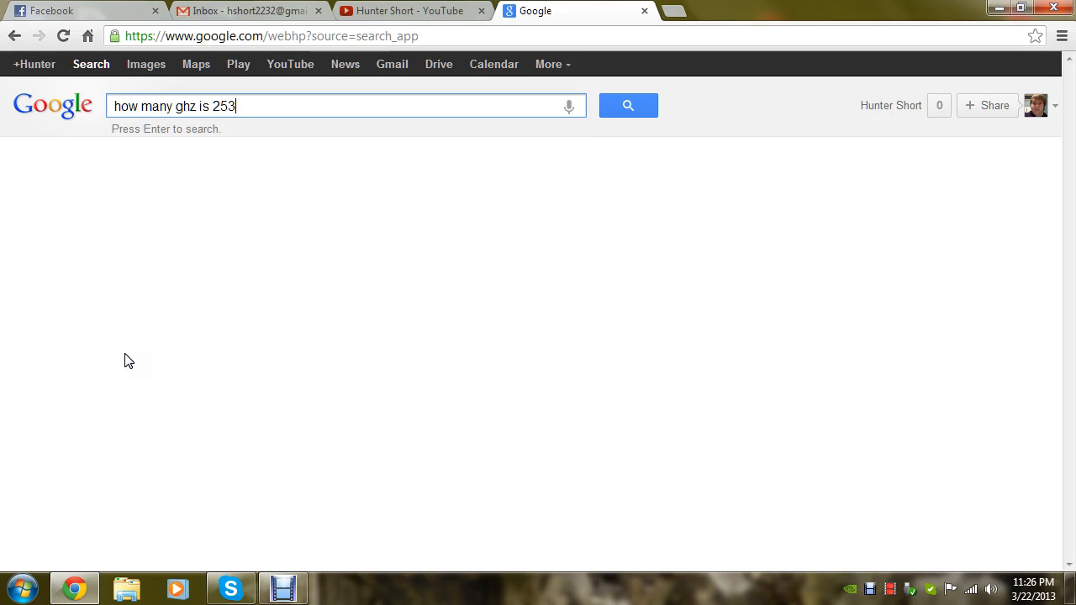
{"action": "type", "text": "0 mhz"}
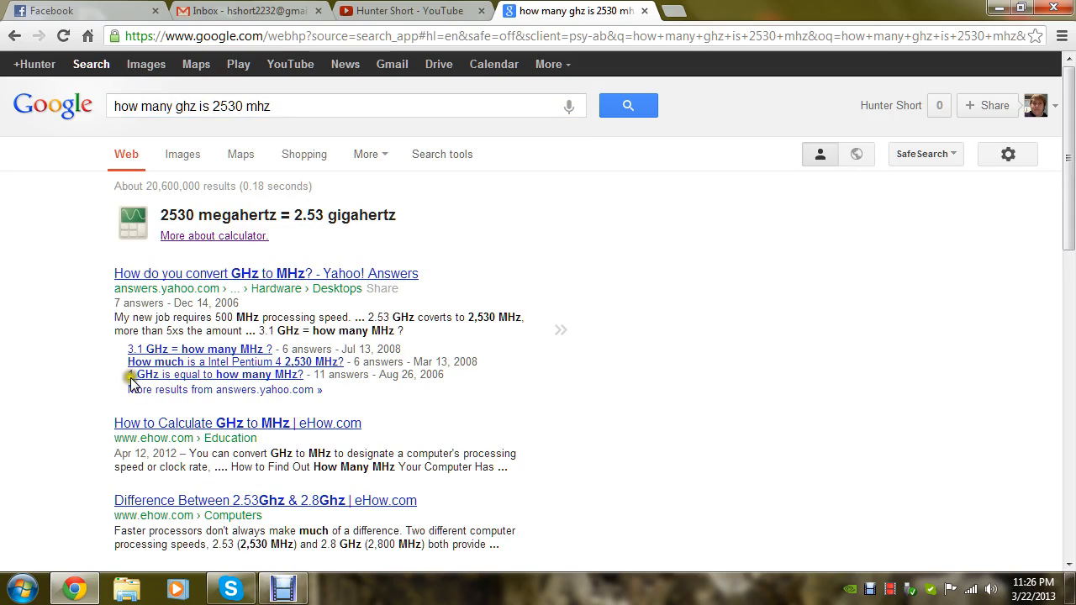
{"action": "mouse_move", "coordinate": [175, 390]}
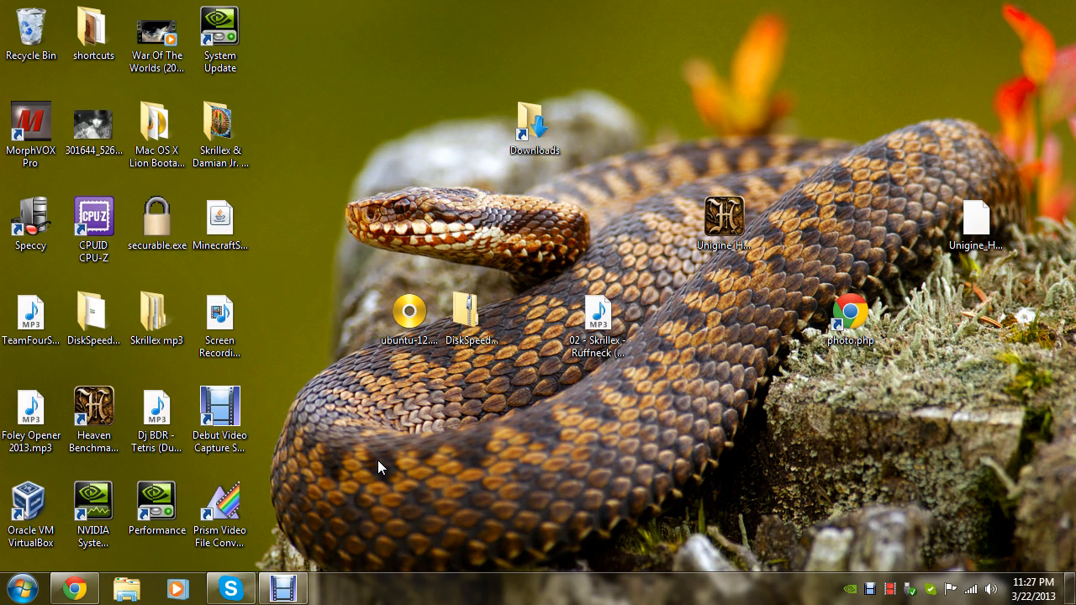
{"action": "mouse_move", "coordinate": [345, 484]}
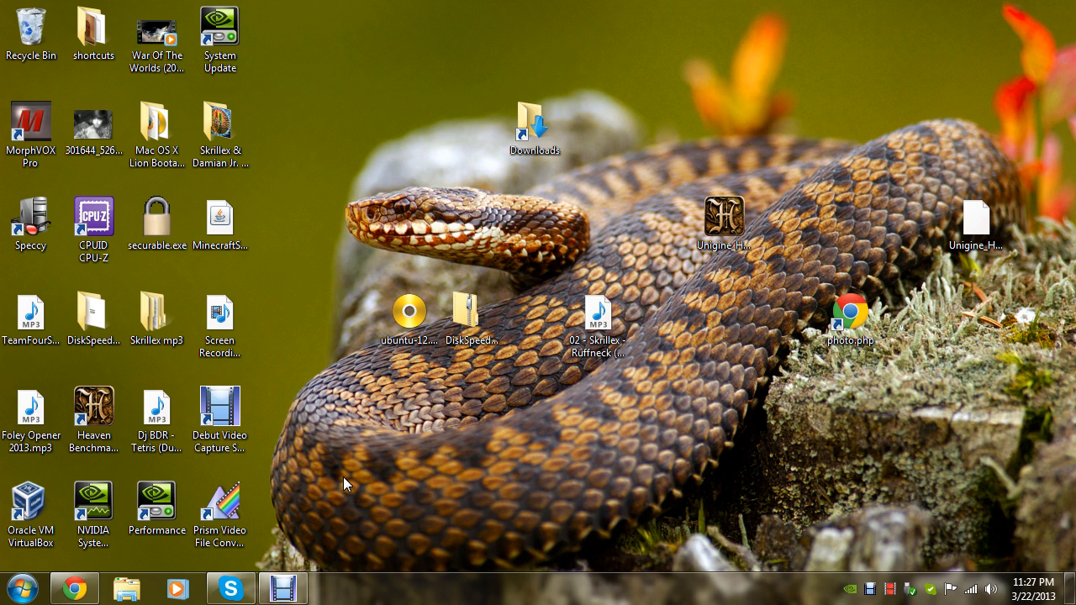
{"action": "mouse_move", "coordinate": [516, 506]}
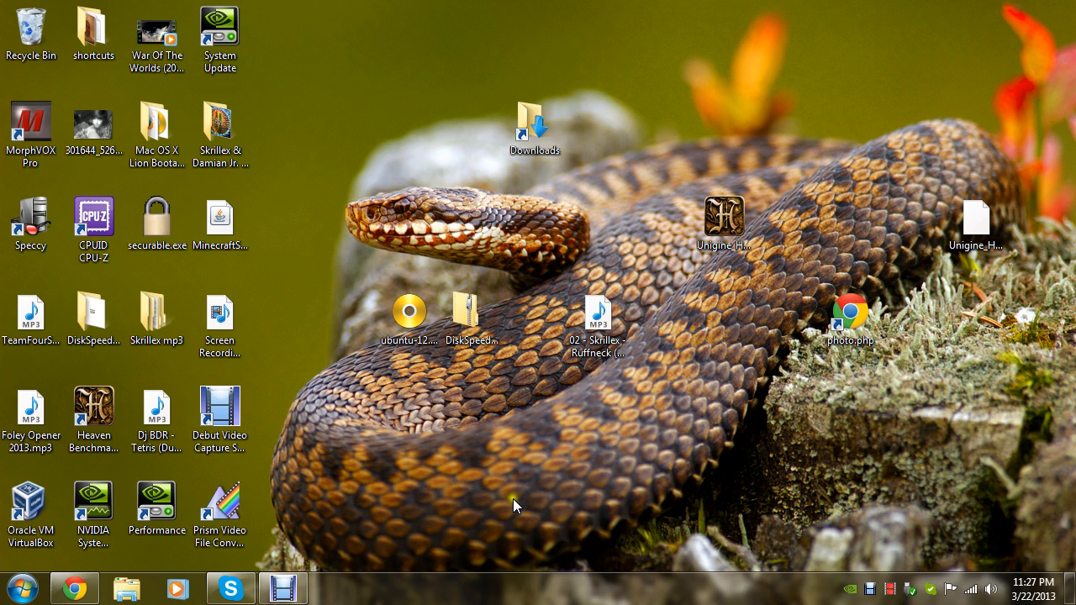
{"action": "mouse_move", "coordinate": [514, 501]}
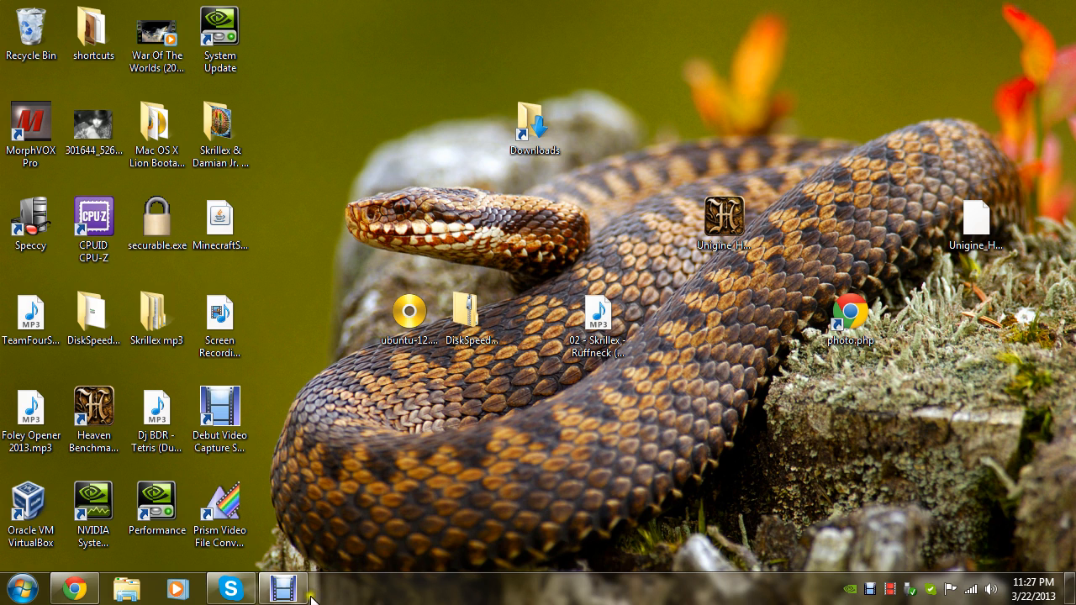
{"action": "mouse_move", "coordinate": [282, 588]}
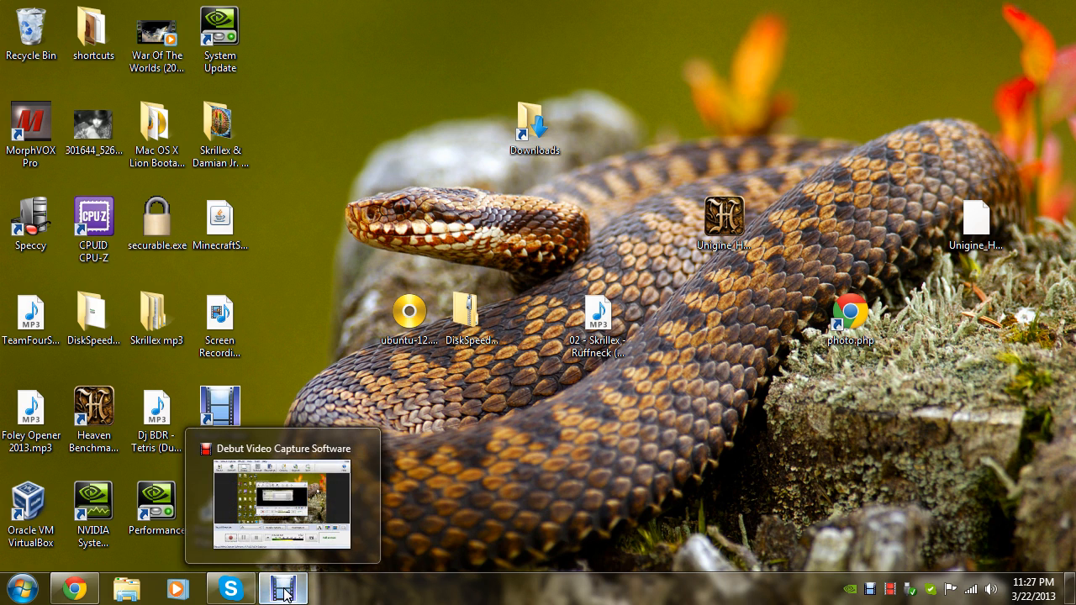
{"action": "left_click", "coordinate": [283, 588]}
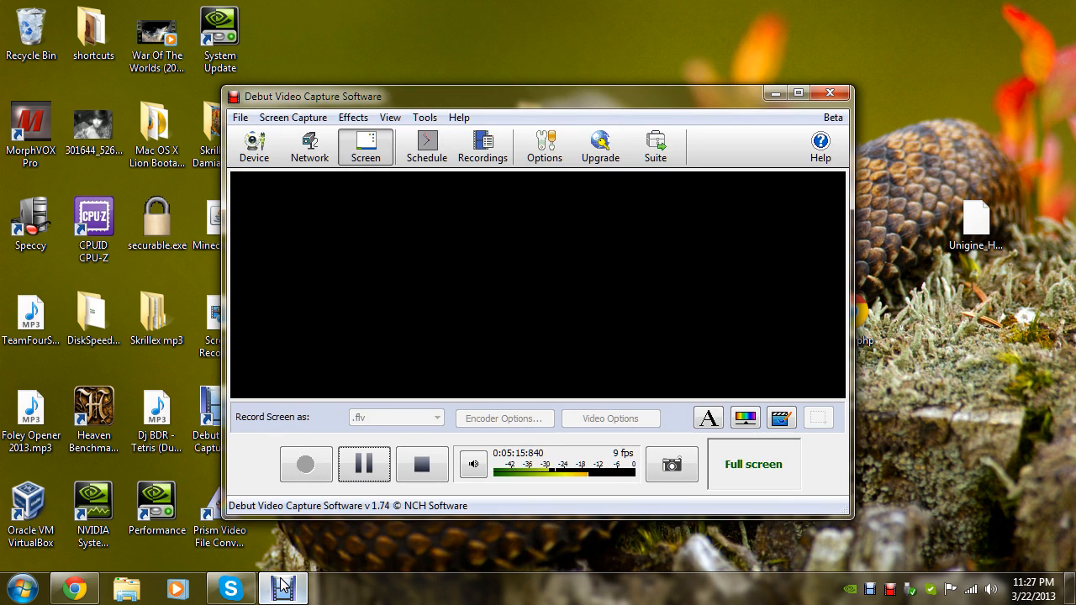
{"action": "mouse_move", "coordinate": [773, 92]}
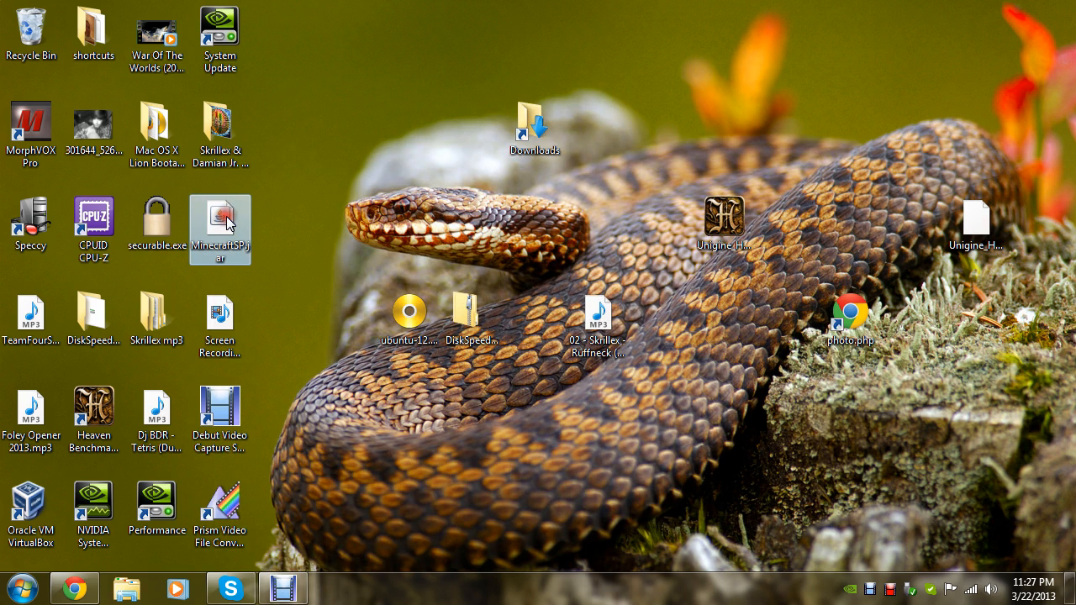
Launch Minecraft, load the Hunter land world, play, then pause with Escape.
{"action": "double_click", "coordinate": [219, 217]}
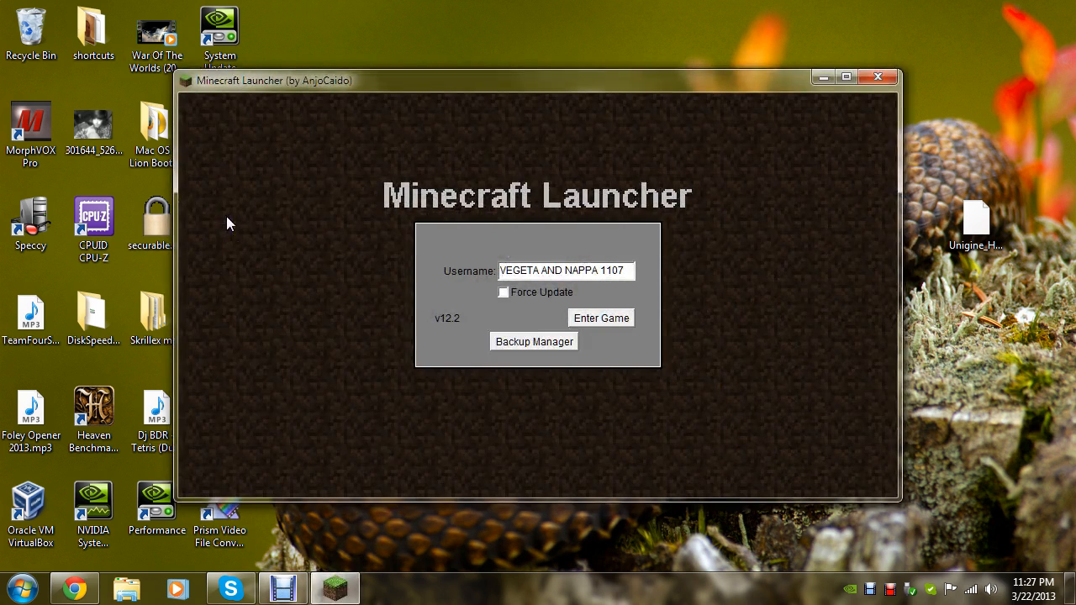
{"action": "left_click", "coordinate": [600, 318]}
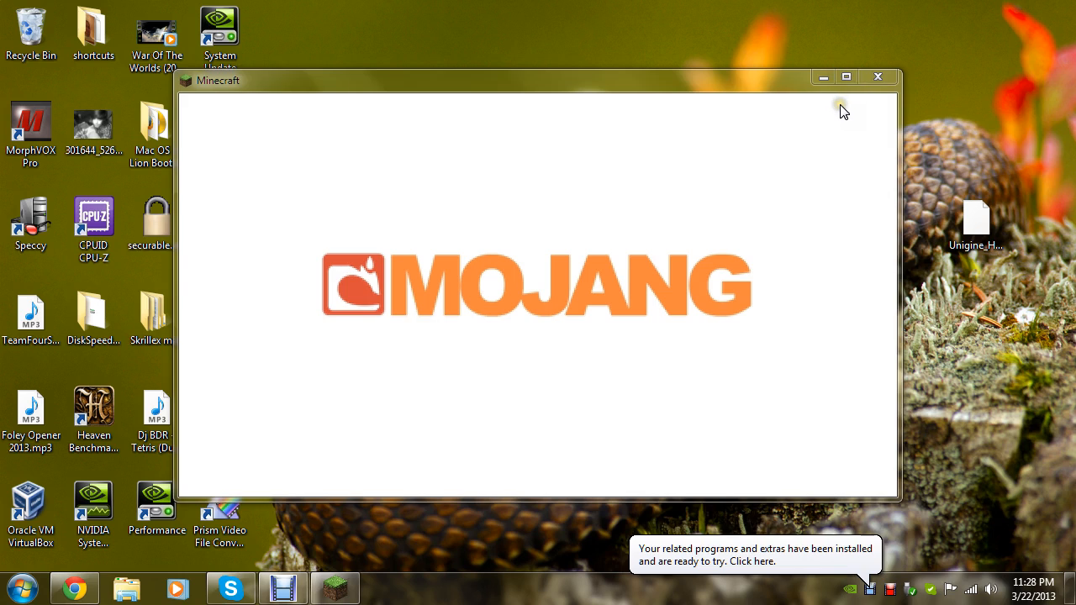
{"action": "mouse_move", "coordinate": [843, 111]}
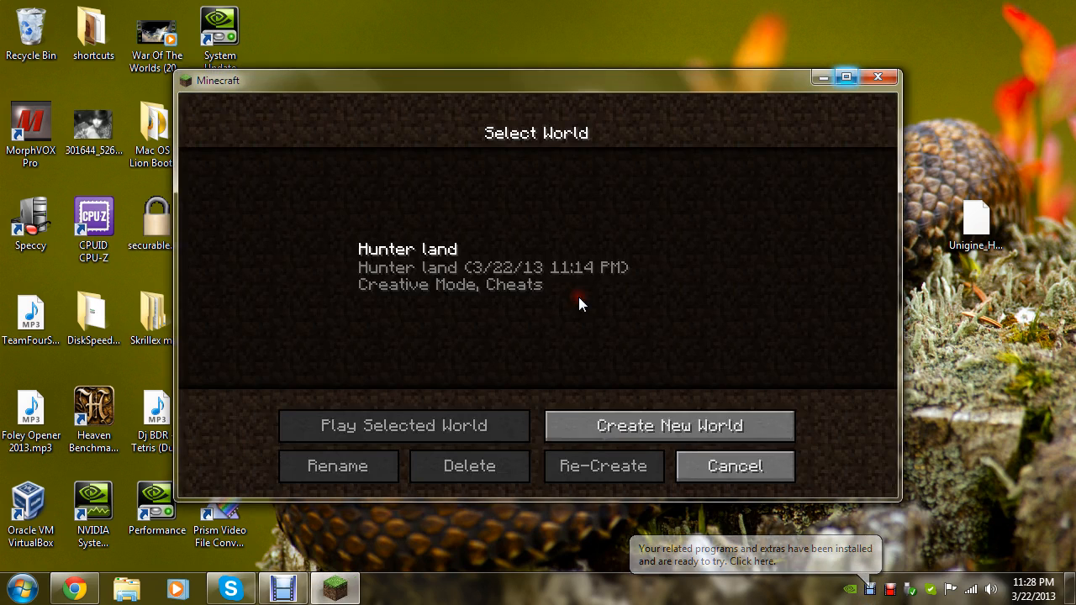
{"action": "left_click", "coordinate": [403, 425]}
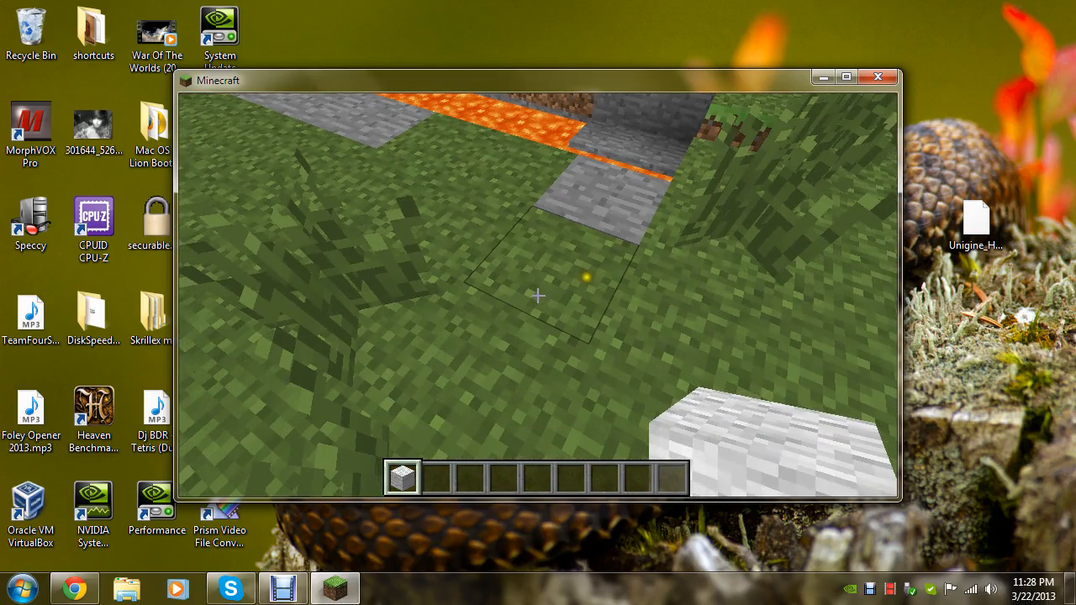
{"action": "key", "text": "Escape"}
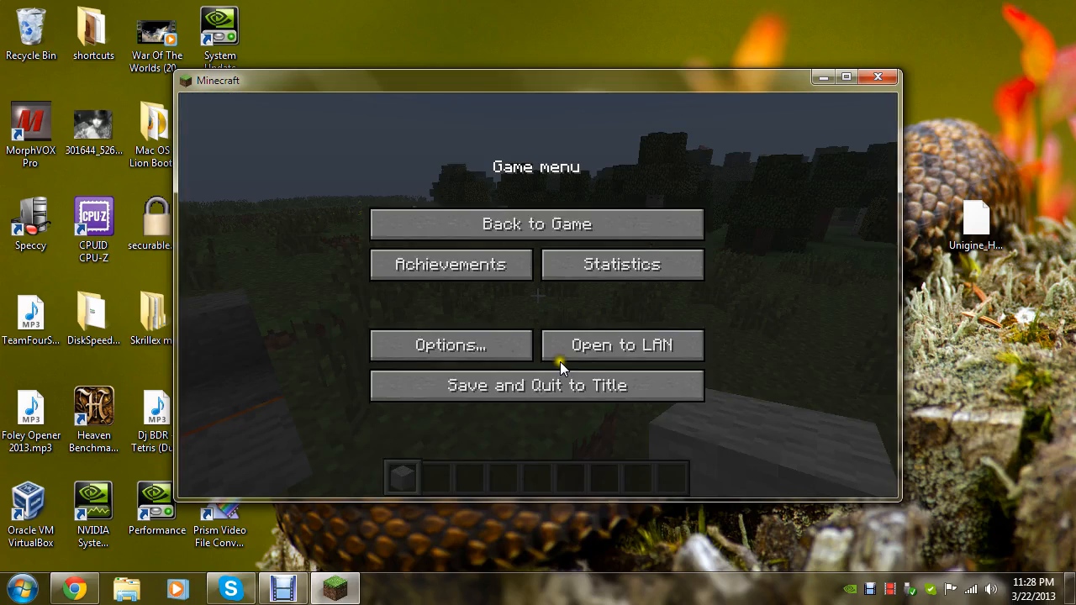
Restore the Debut Video Capture window while its recording keeps running.
{"action": "left_click", "coordinate": [536, 385]}
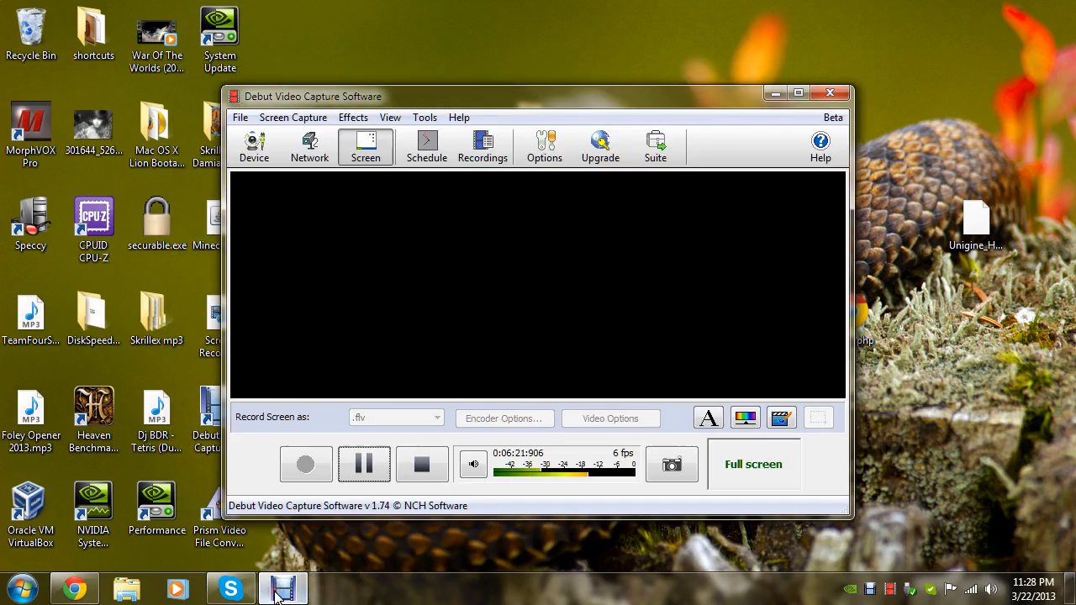
{"action": "mouse_move", "coordinate": [363, 463]}
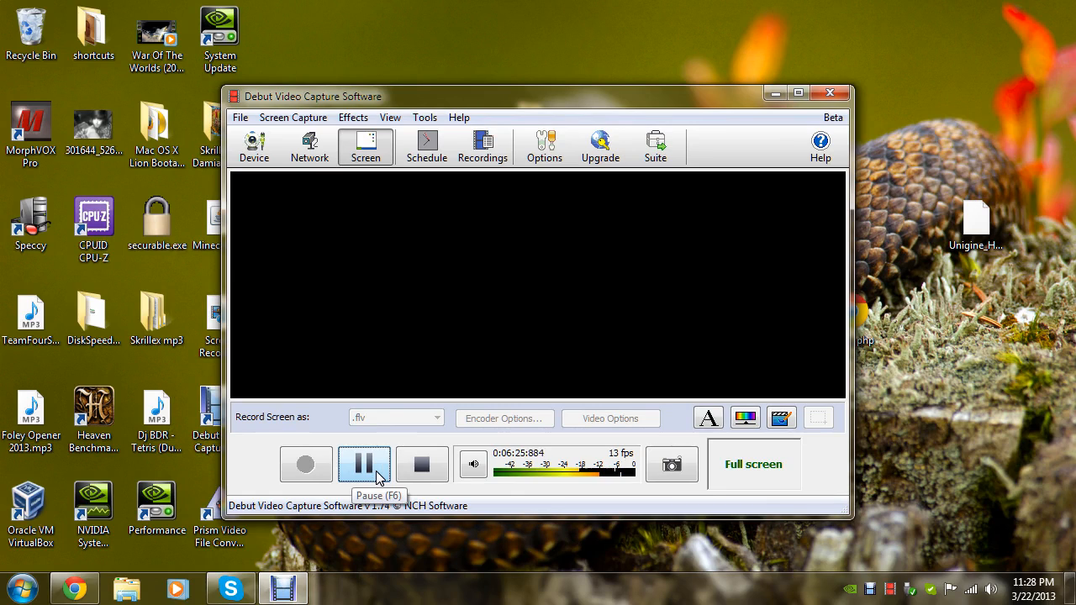
{"action": "mouse_move", "coordinate": [420, 464]}
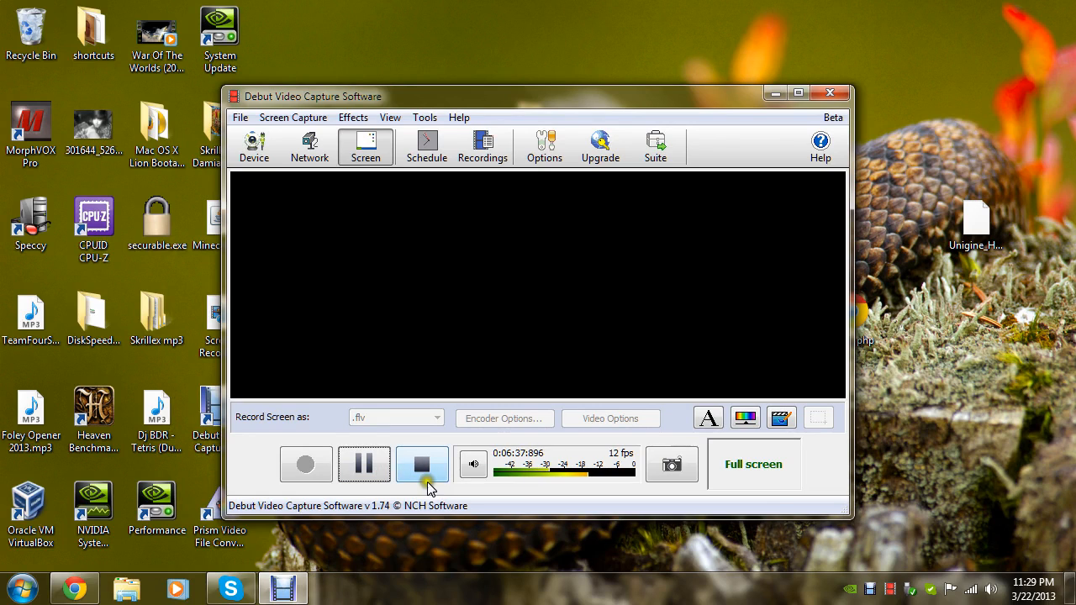
{"action": "mouse_move", "coordinate": [422, 464]}
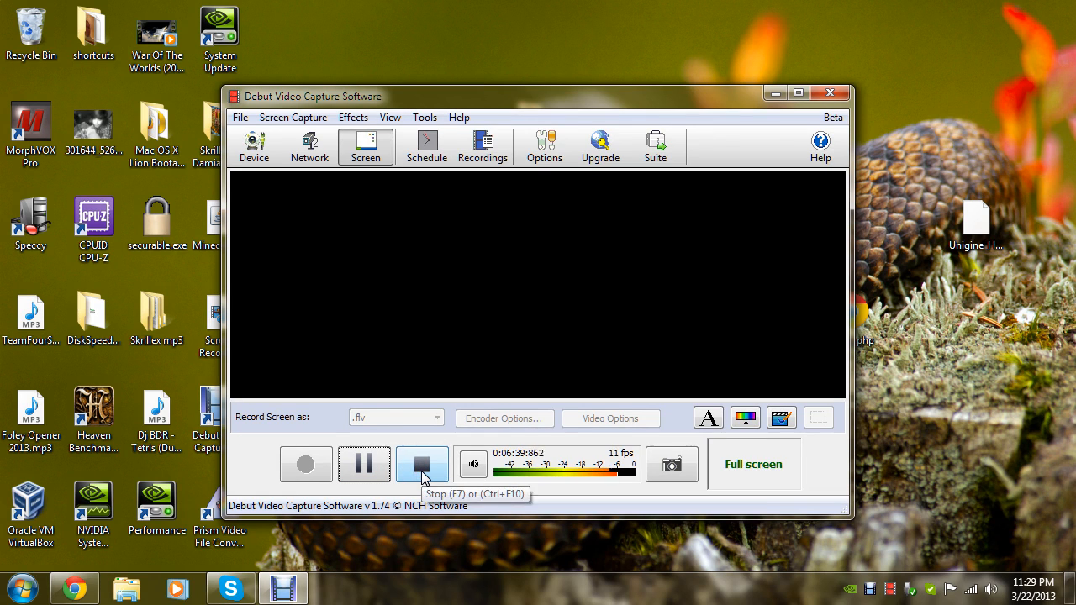